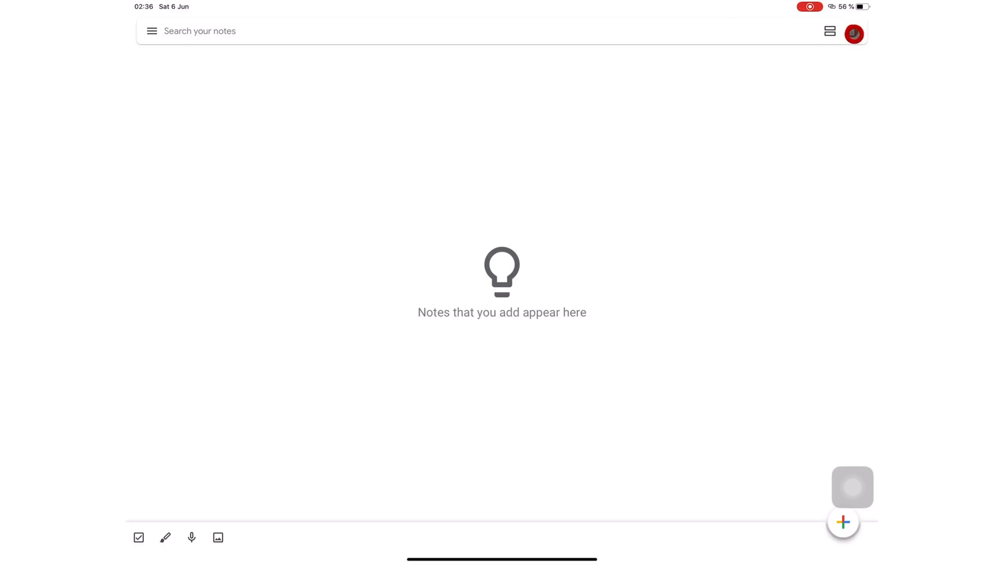
# Start a checklist note titled 'Interactive Lists by Google Keep' with tick boxes
pyautogui.click(853, 32)
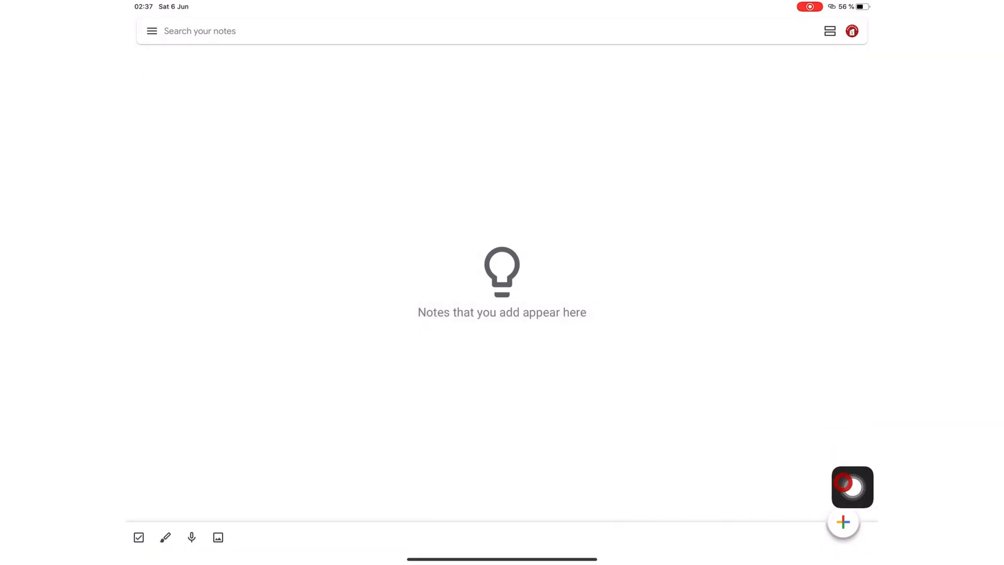
pyautogui.click(140, 538)
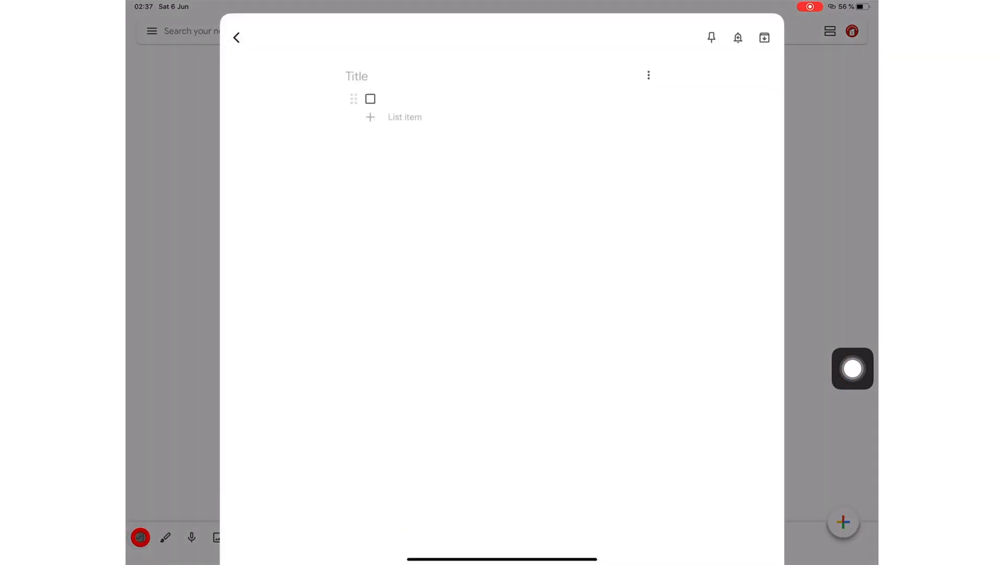
pyautogui.write('Interactive Lists by Google Keep')
pyautogui.write('Clearly')
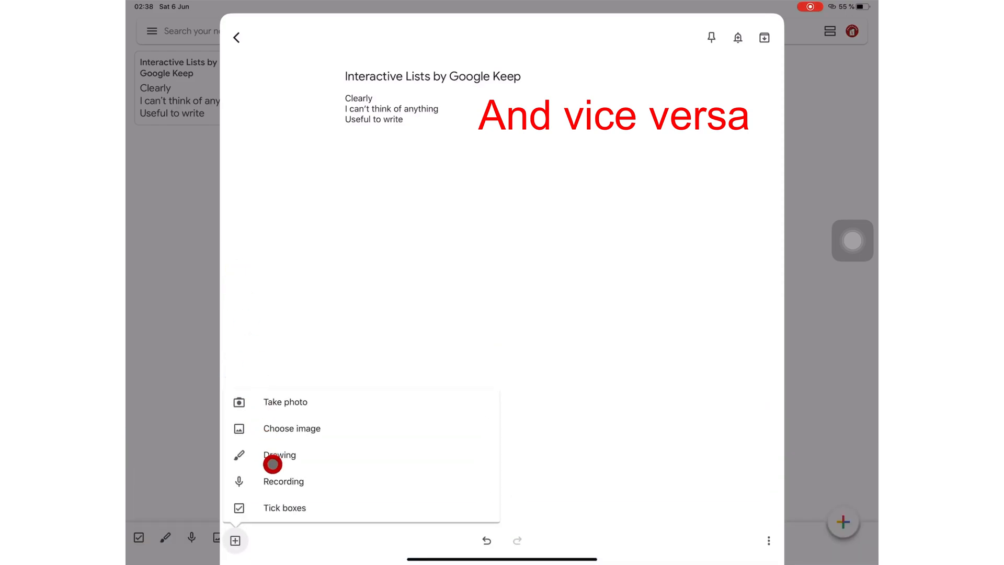
pyautogui.click(284, 508)
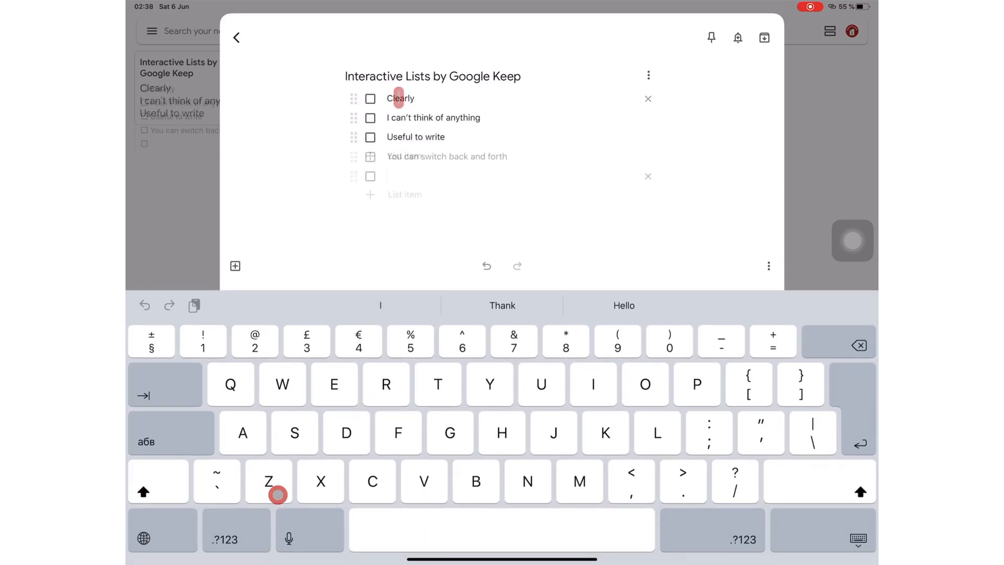
# Tick 'Clearly' and 'You can switch back and forth', and add 'Move to top' below them
pyautogui.click(370, 98)
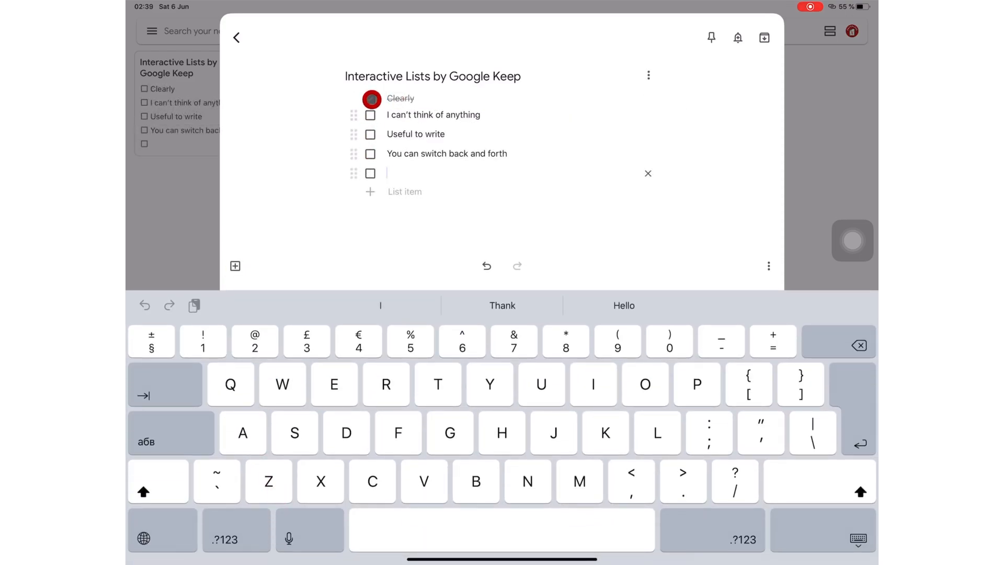
pyautogui.click(370, 99)
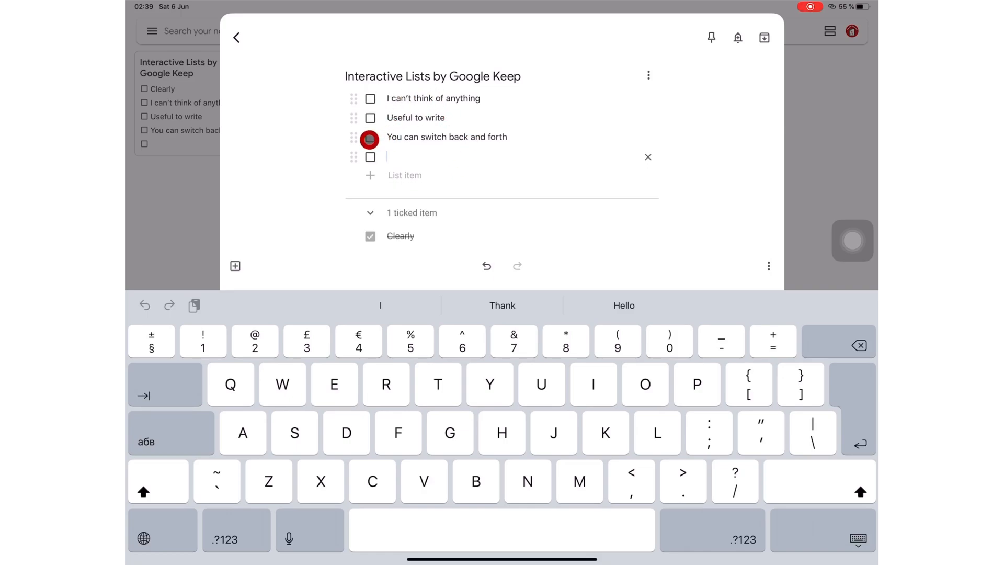
pyautogui.click(369, 139)
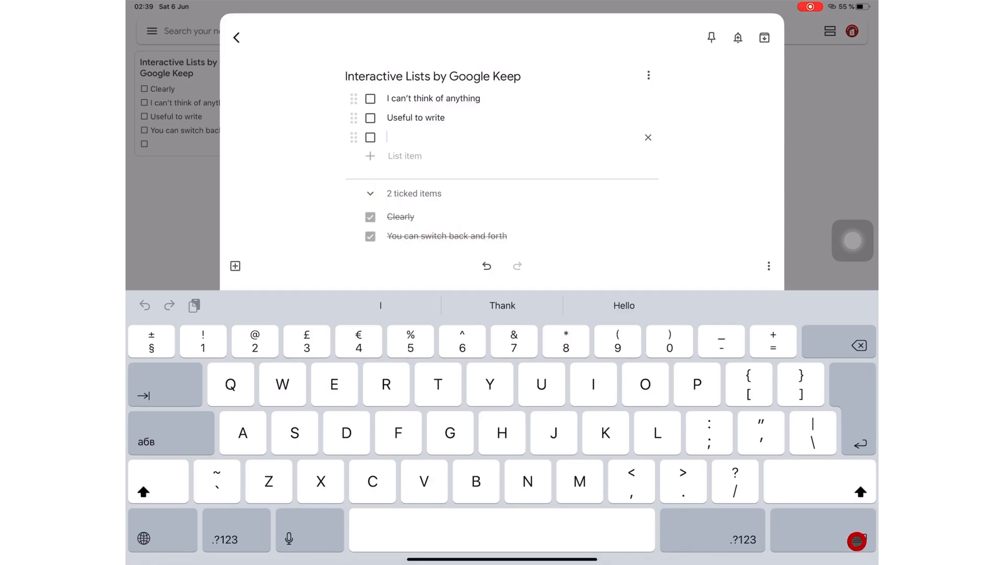
pyautogui.write('Move to top')
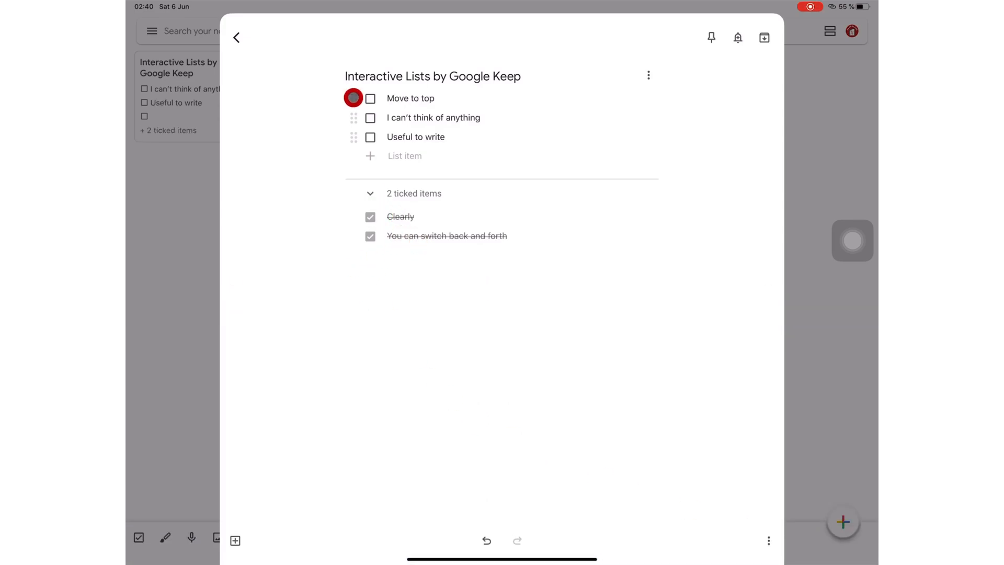
pyautogui.moveTo(353, 98); pyautogui.dragTo(353, 137)
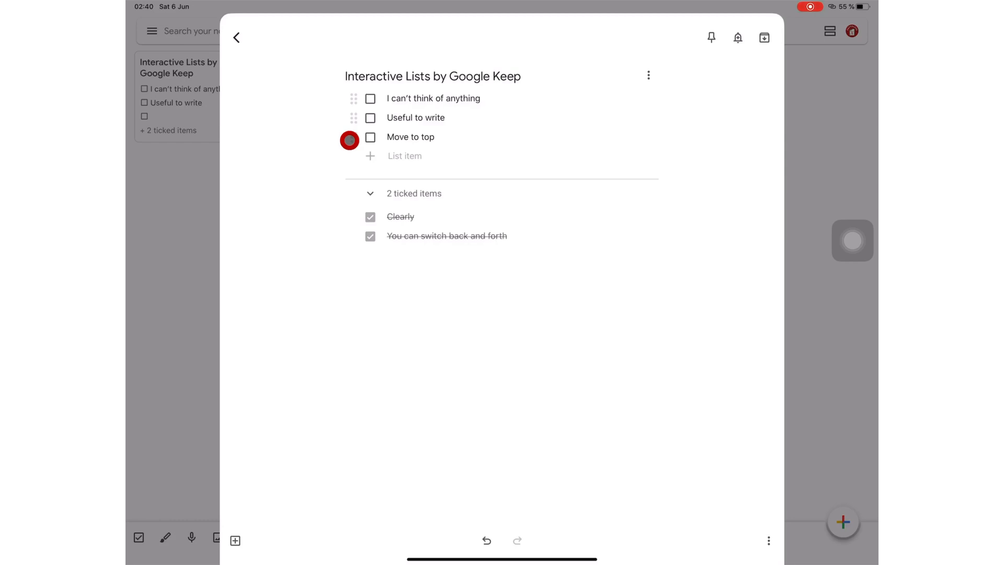
pyautogui.click(738, 37)
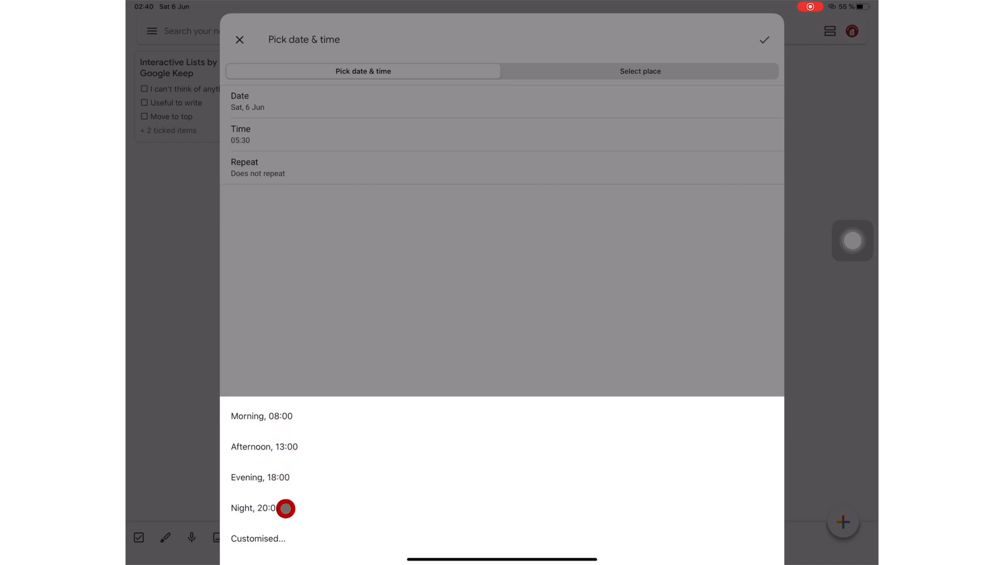
# Set the checklist reminder to Sat, 6 Jun at 05:30, repeating every 1 day
pyautogui.click(262, 537)
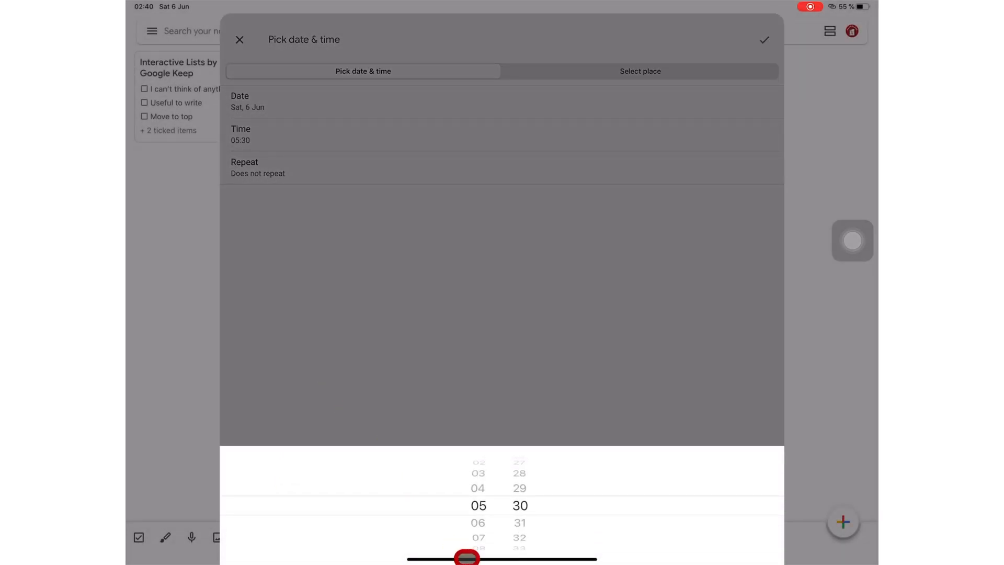
pyautogui.click(258, 168)
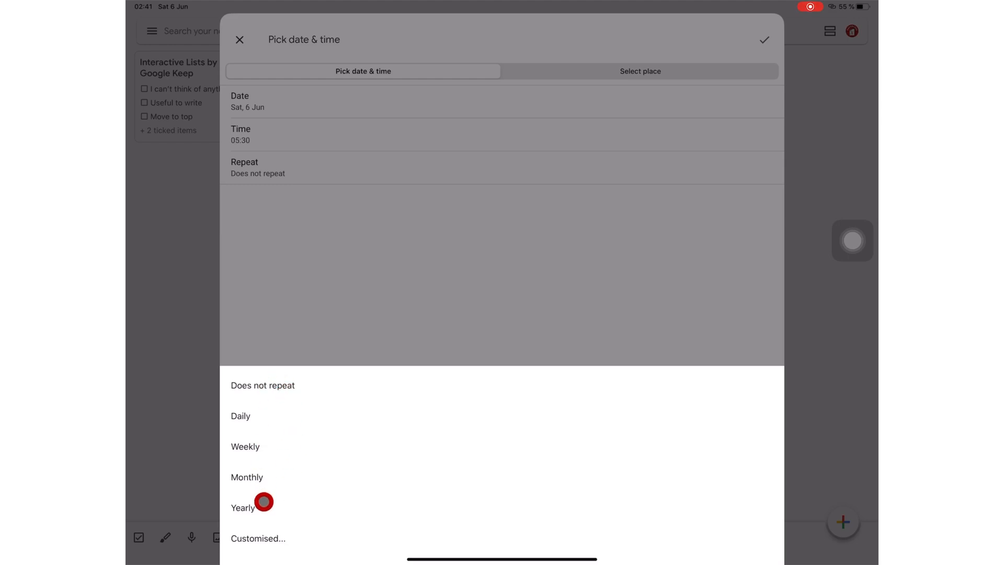
pyautogui.click(256, 539)
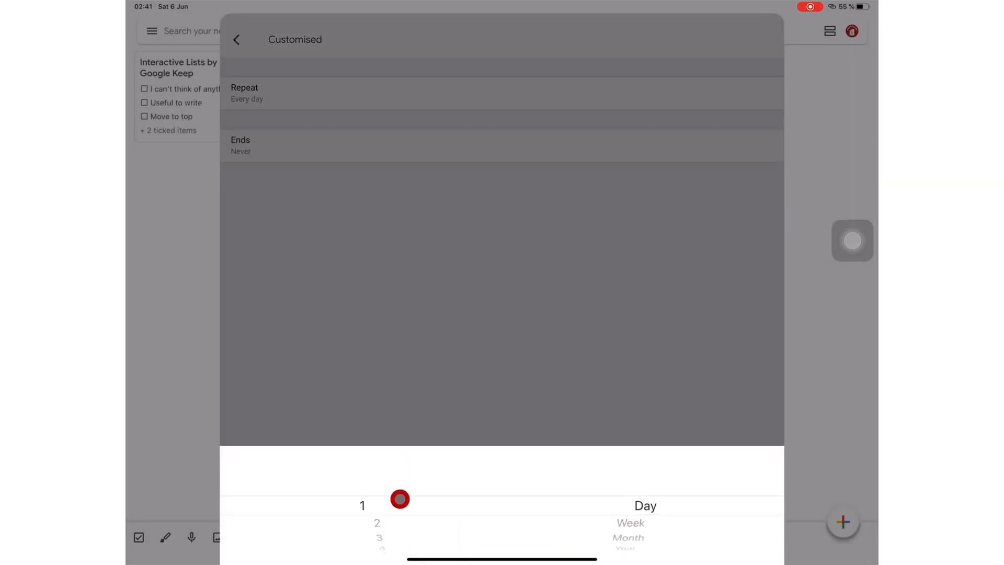
pyautogui.click(239, 39)
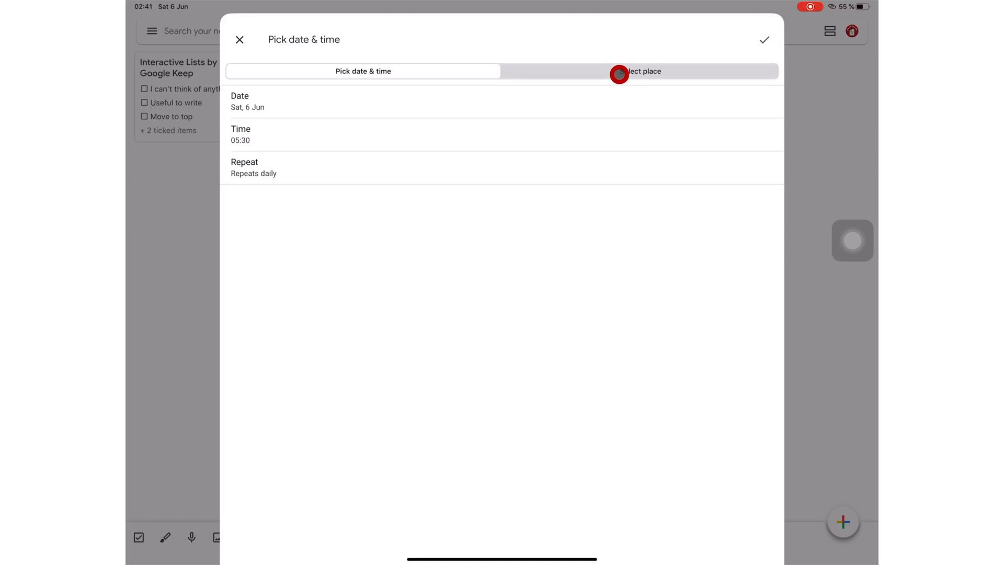
pyautogui.click(240, 39)
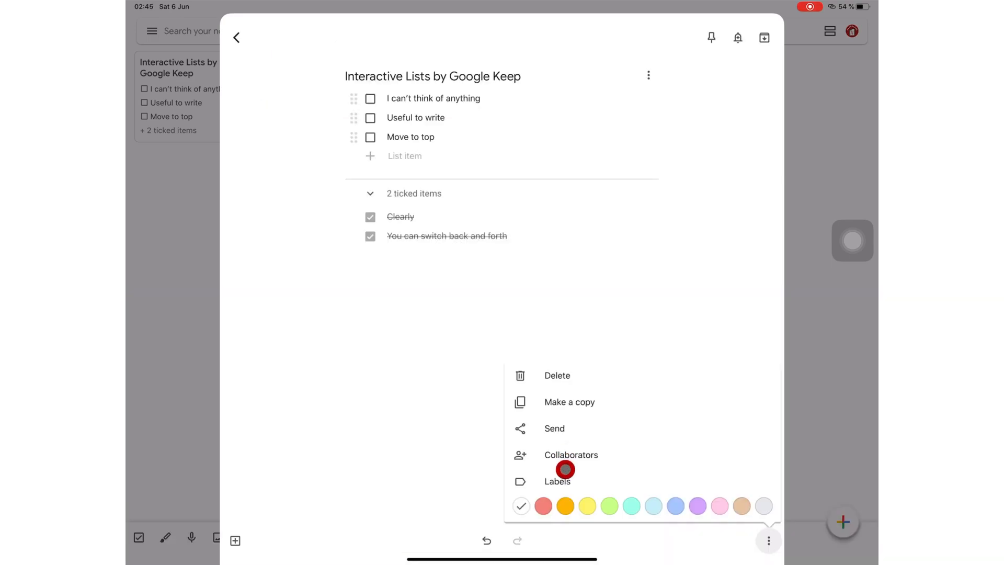
# Colour the Interactive Lists checklist note orange
pyautogui.click(543, 506)
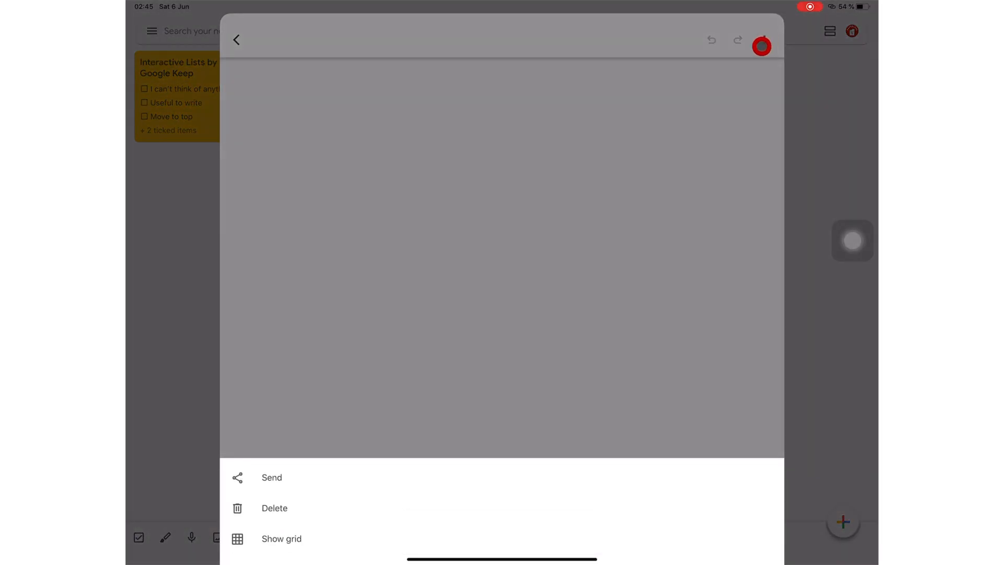
# Give the drawing a square grid background
pyautogui.click(281, 538)
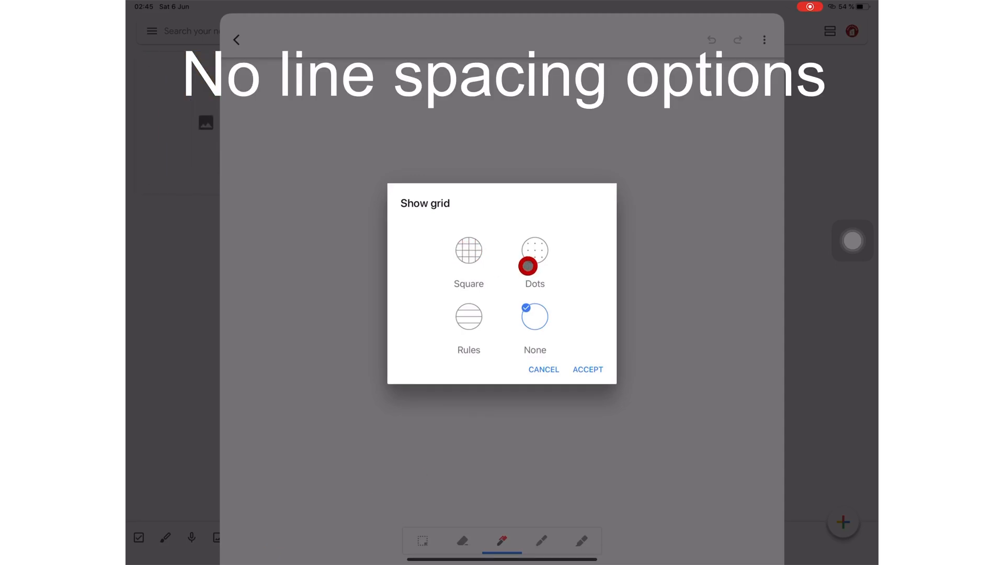
pyautogui.click(469, 250)
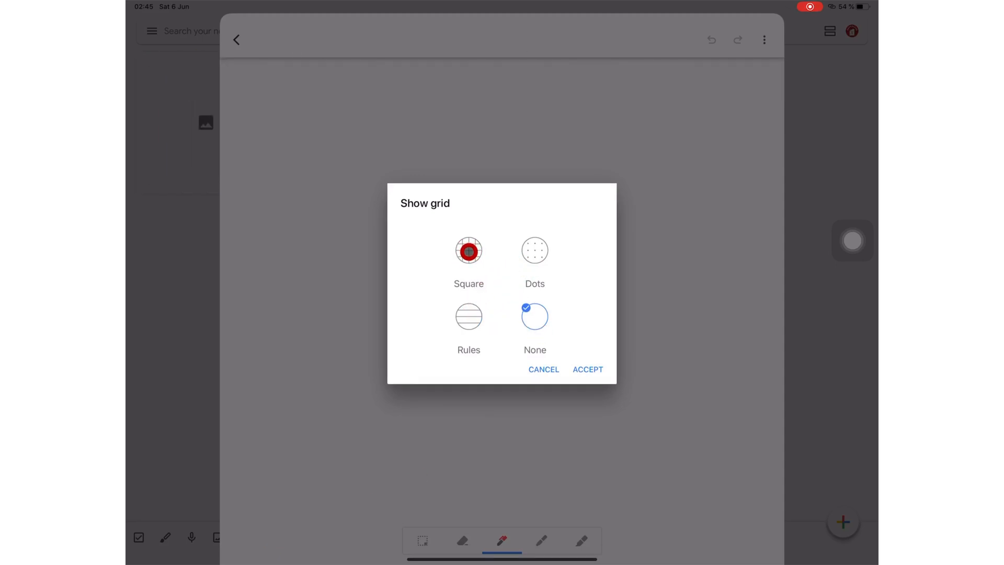
pyautogui.click(588, 370)
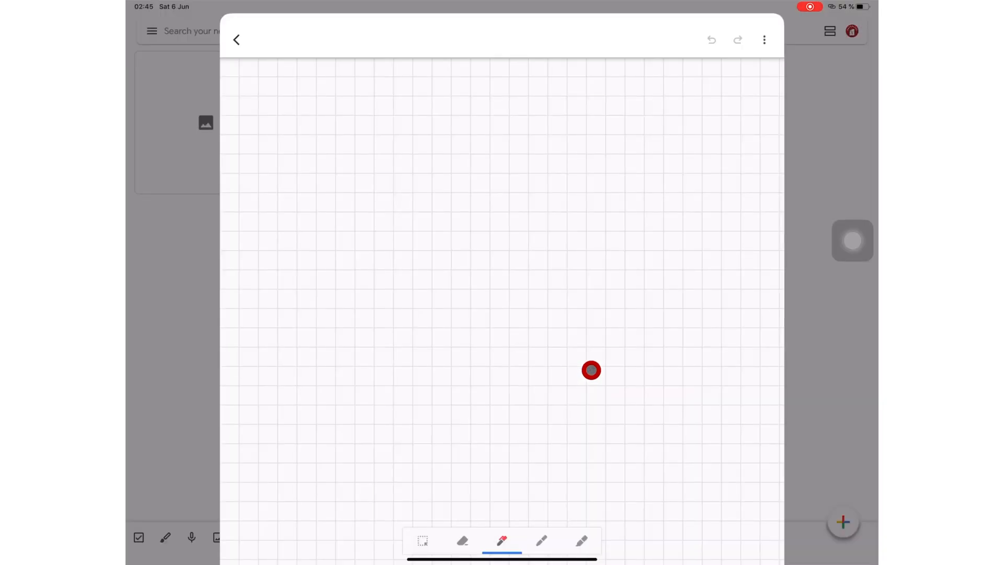
# Handwrite red notes about line spacing, the two pens and infinite page scrolling
pyautogui.click(501, 541)
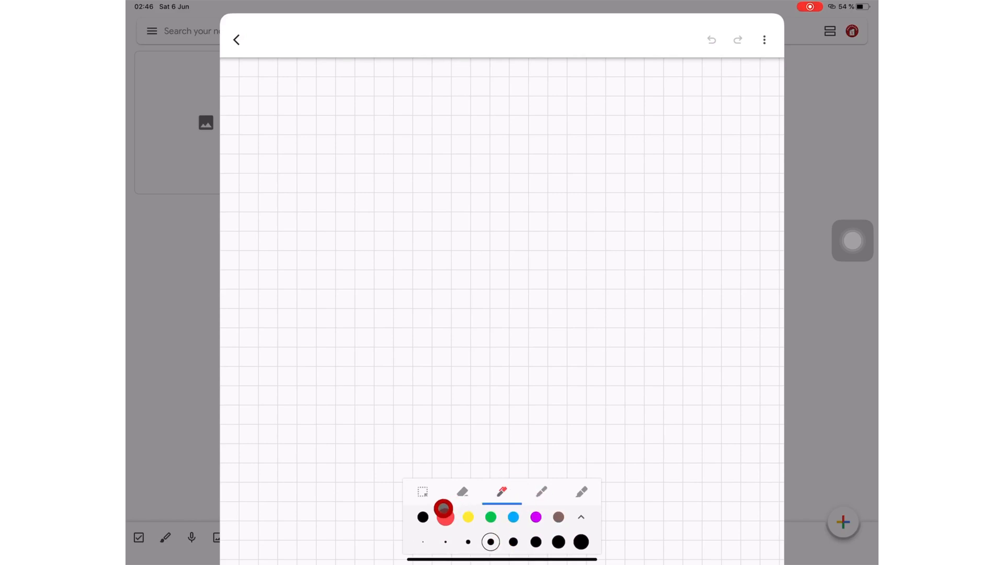
pyautogui.click(566, 542)
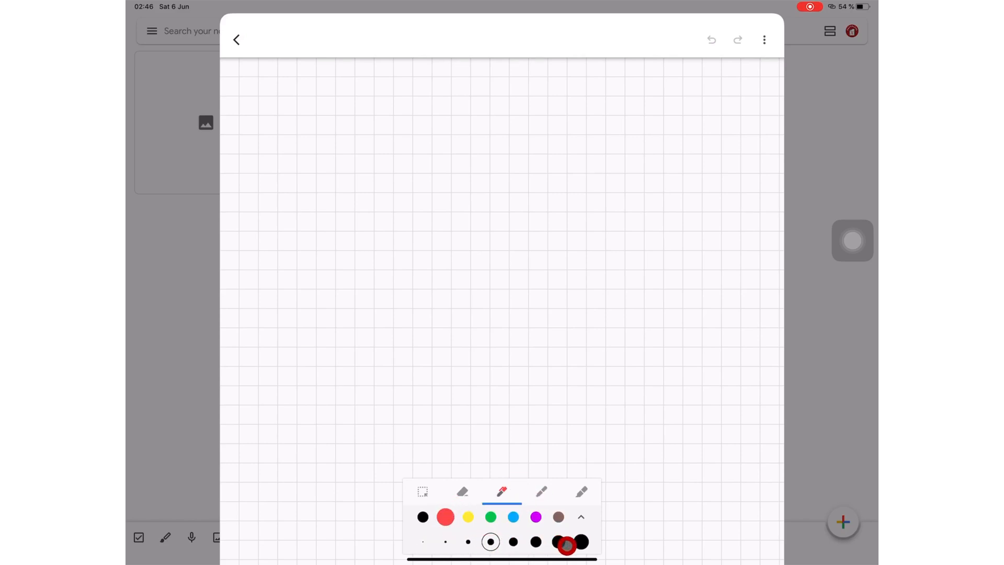
pyautogui.click(582, 517)
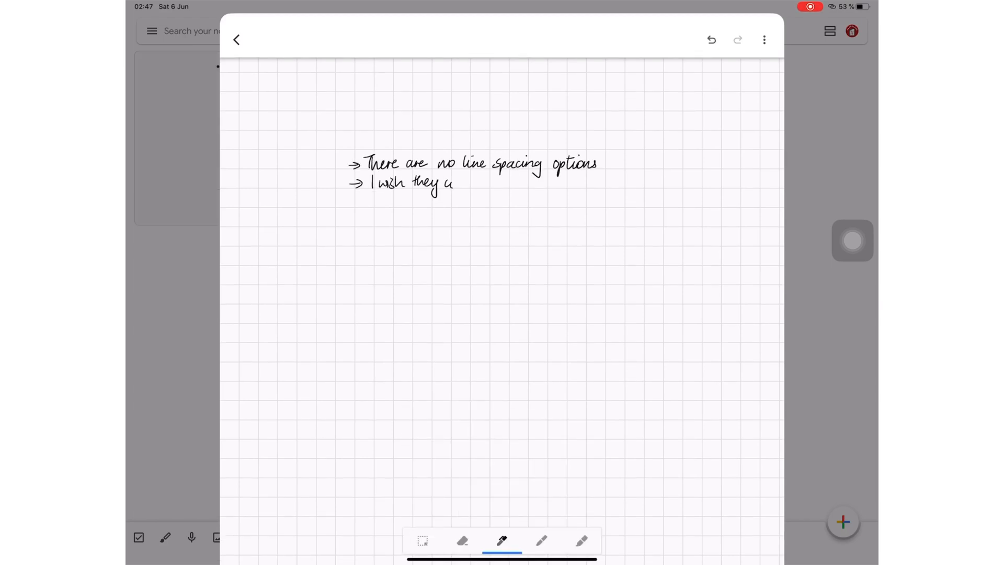
pyautogui.moveTo(455, 185); pyautogui.dragTo(606, 185)
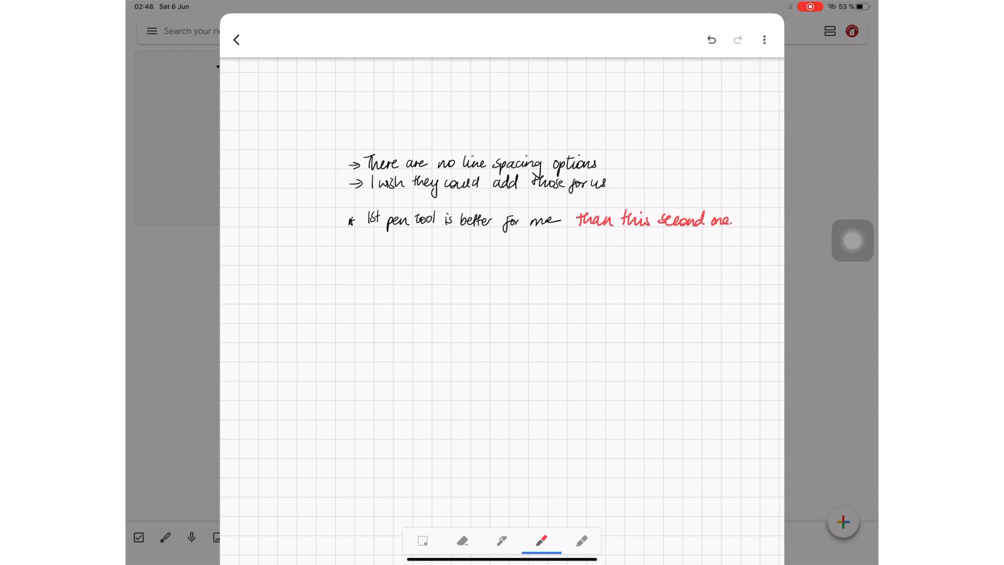
pyautogui.moveTo(368, 259); pyautogui.dragTo(625, 259)
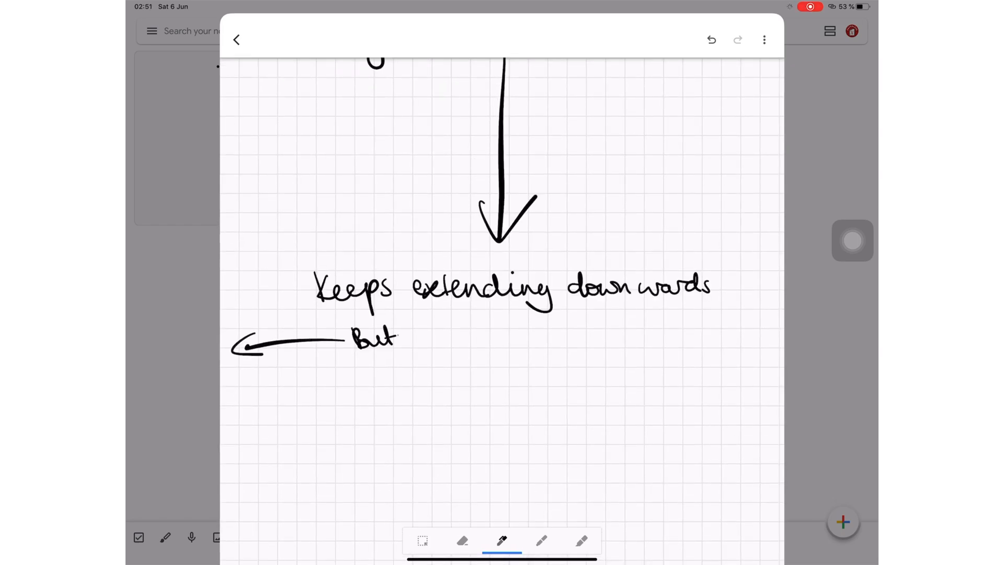
pyautogui.moveTo(397, 336); pyautogui.dragTo(768, 336)
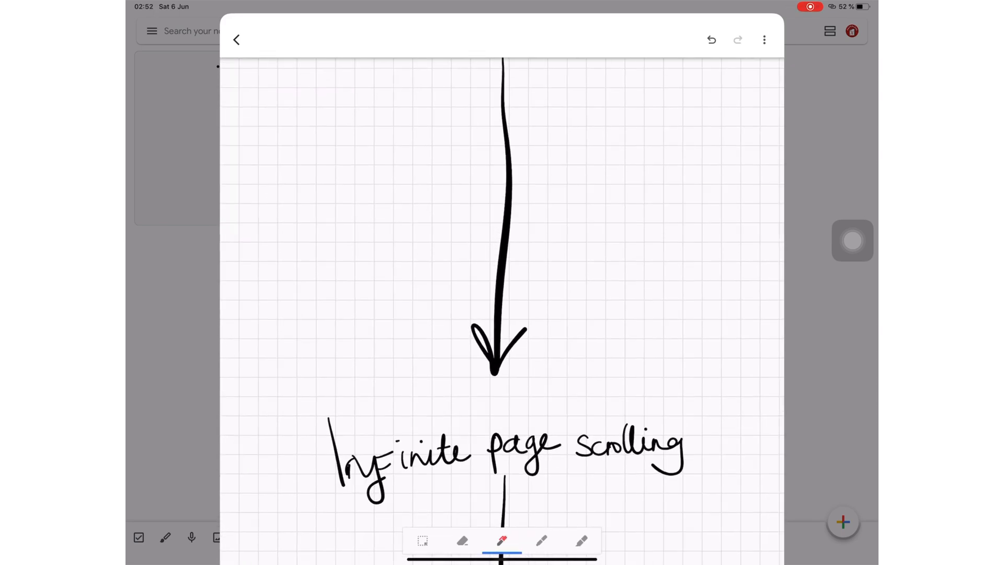
# Draw a thin green vertical line across the handwritten notes
pyautogui.click(502, 545)
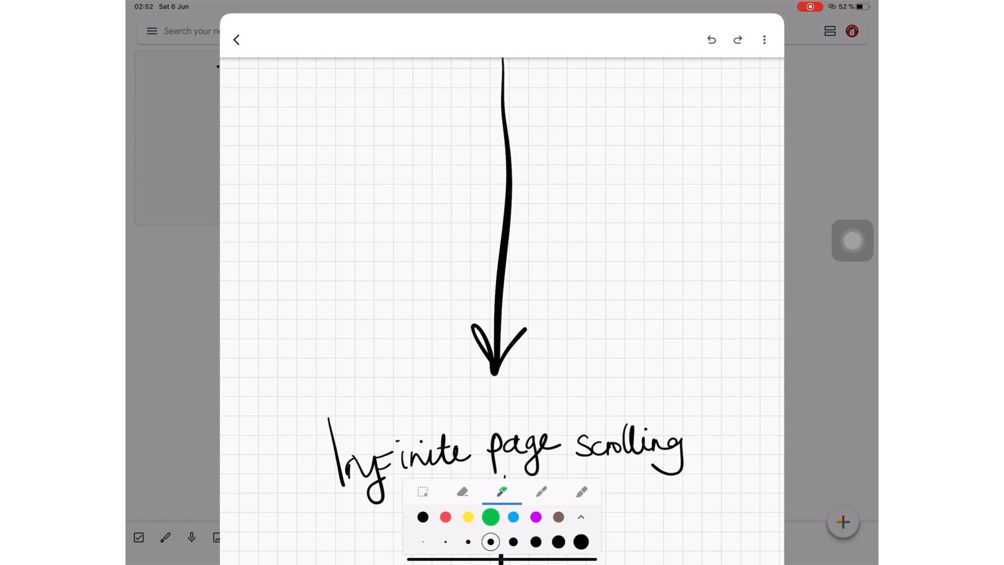
pyautogui.moveTo(589, 154); pyautogui.dragTo(591, 366)
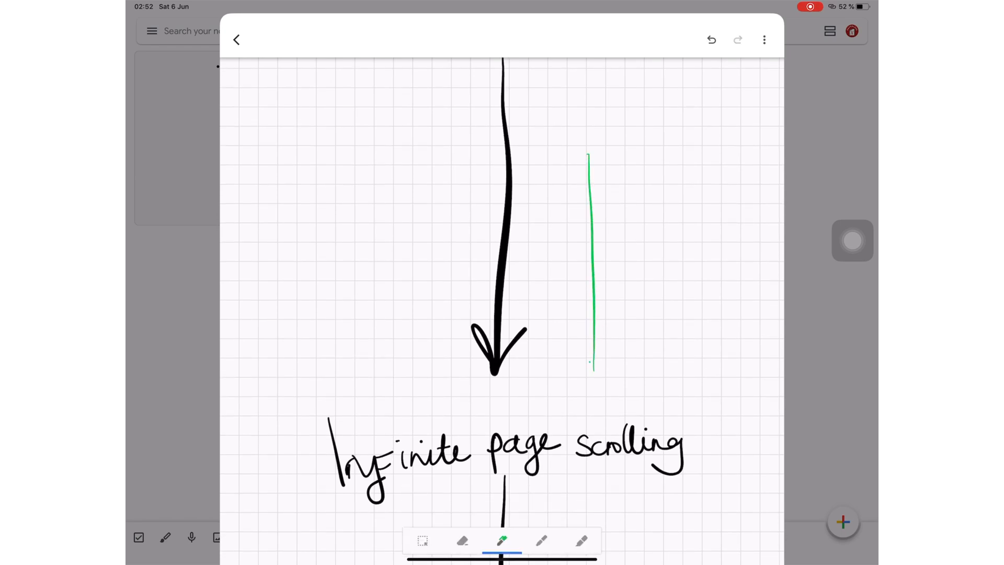
pyautogui.click(712, 40)
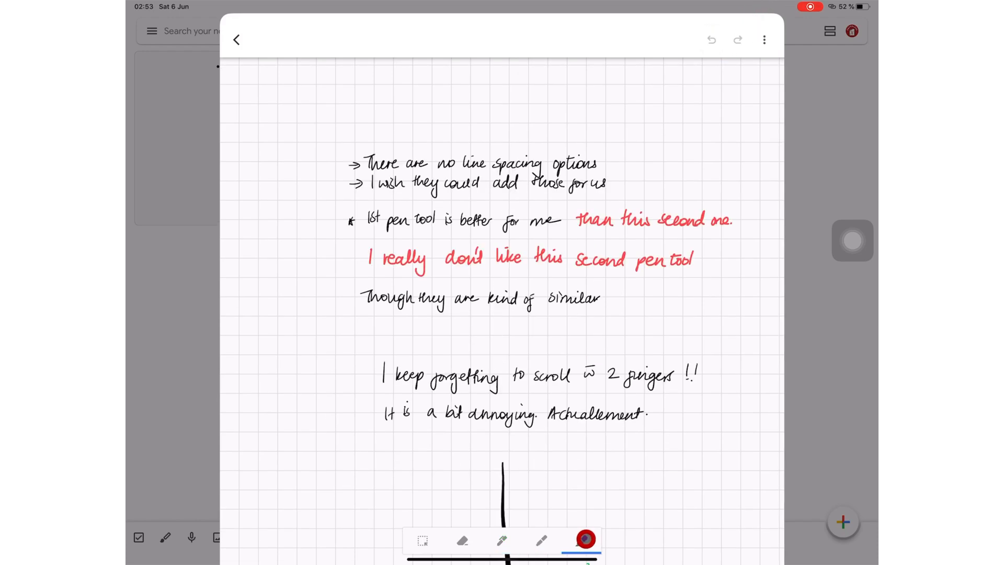
# Highlight the line-spacing note and pen-tool sentence in magenta, then erase the red phrase
pyautogui.click(584, 540)
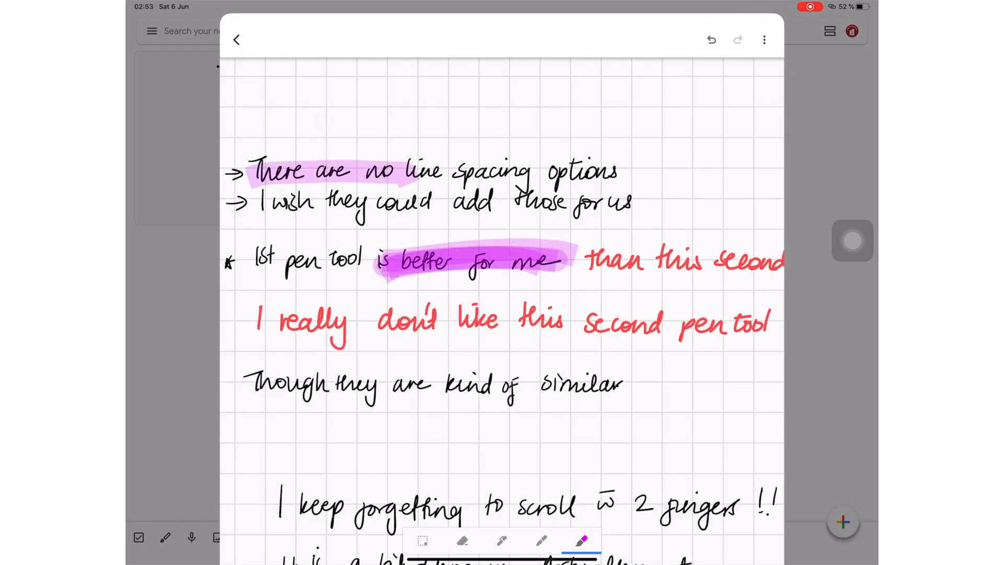
pyautogui.moveTo(410, 260); pyautogui.dragTo(557, 262)
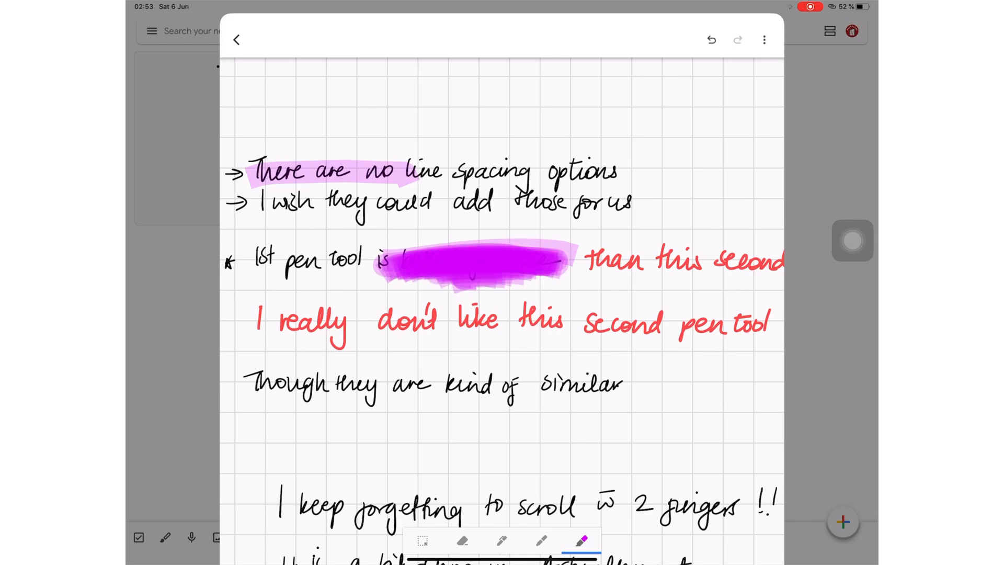
pyautogui.moveTo(515, 203); pyautogui.dragTo(685, 204)
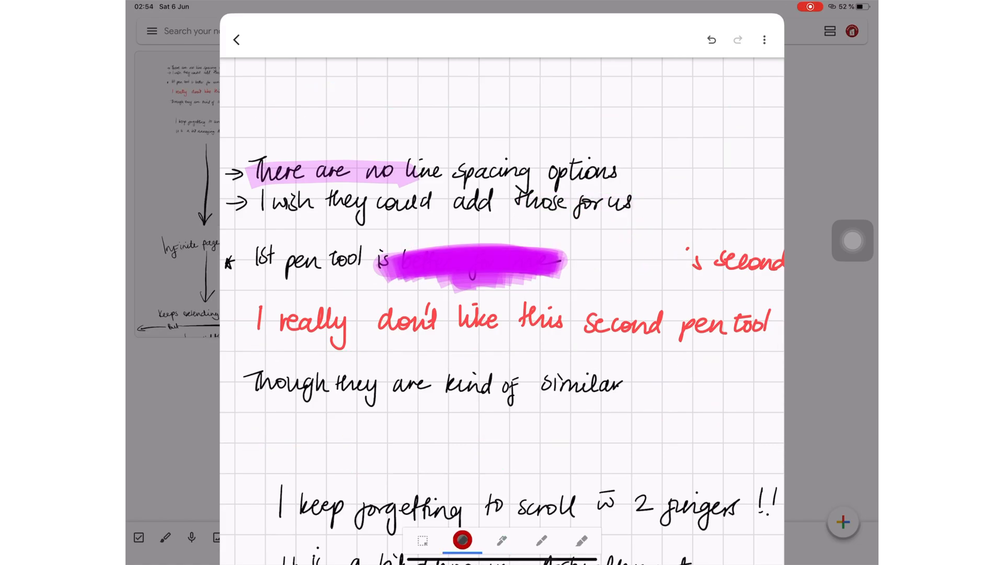
pyautogui.click(461, 539)
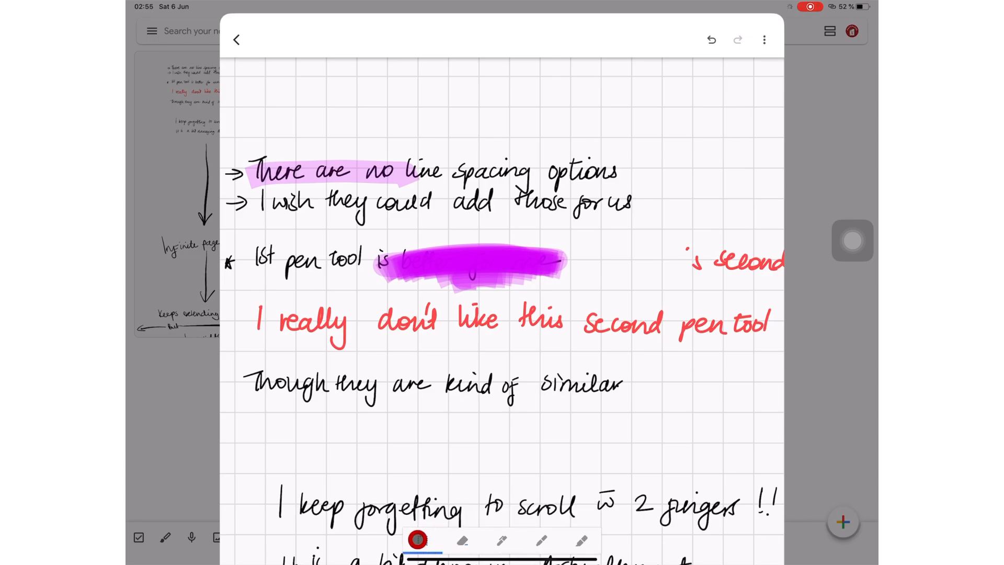
pyautogui.click(420, 538)
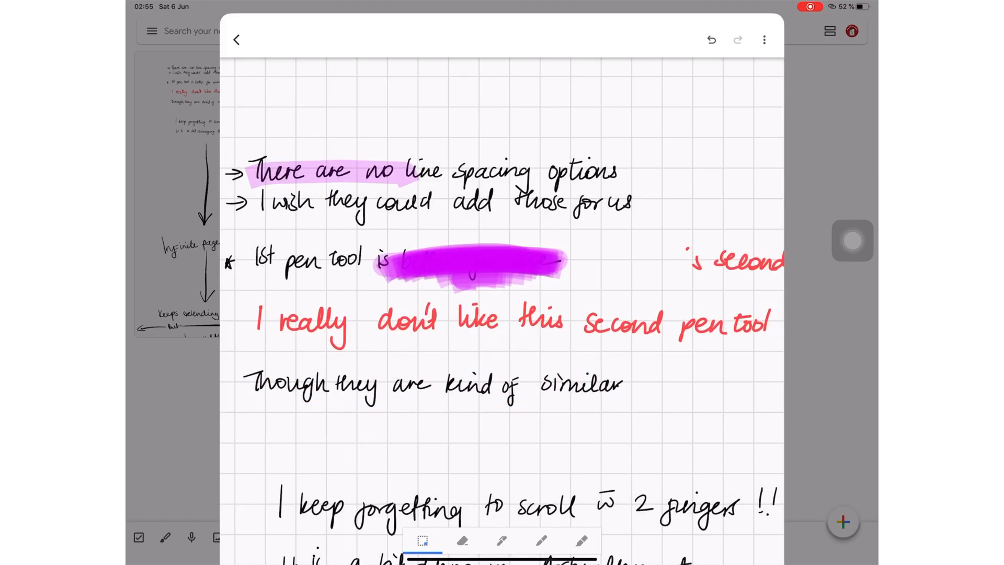
# Lasso the three pen-tool sentences, rotate them to a slant, and close the drawing
pyautogui.moveTo(251, 243); pyautogui.dragTo(768, 394)
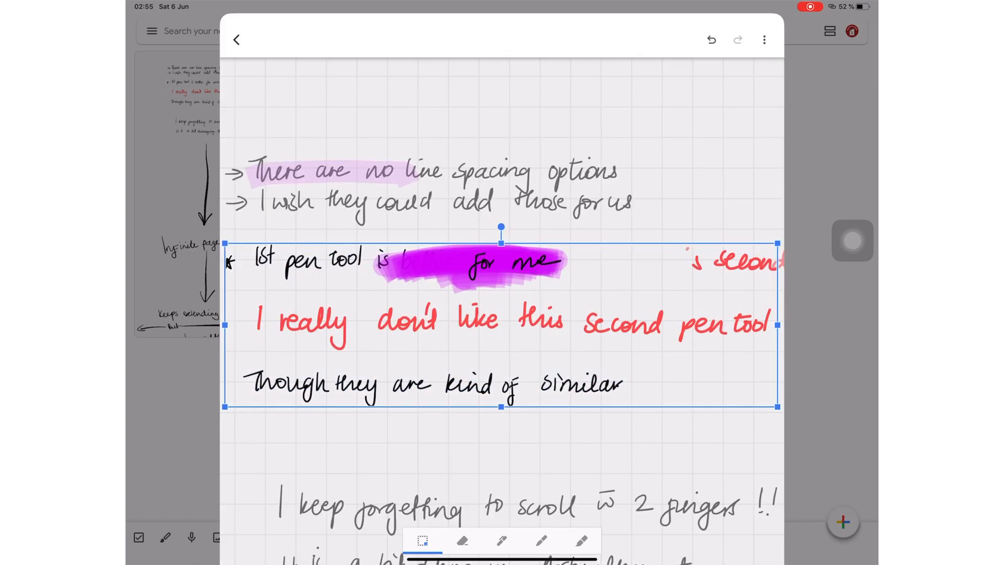
pyautogui.moveTo(501, 227); pyautogui.dragTo(468, 231)
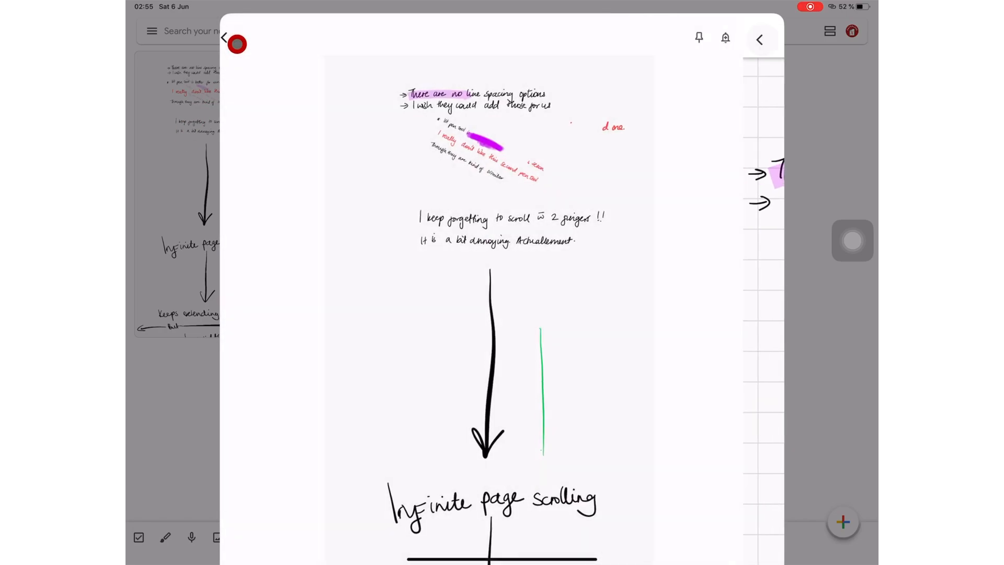
pyautogui.click(769, 540)
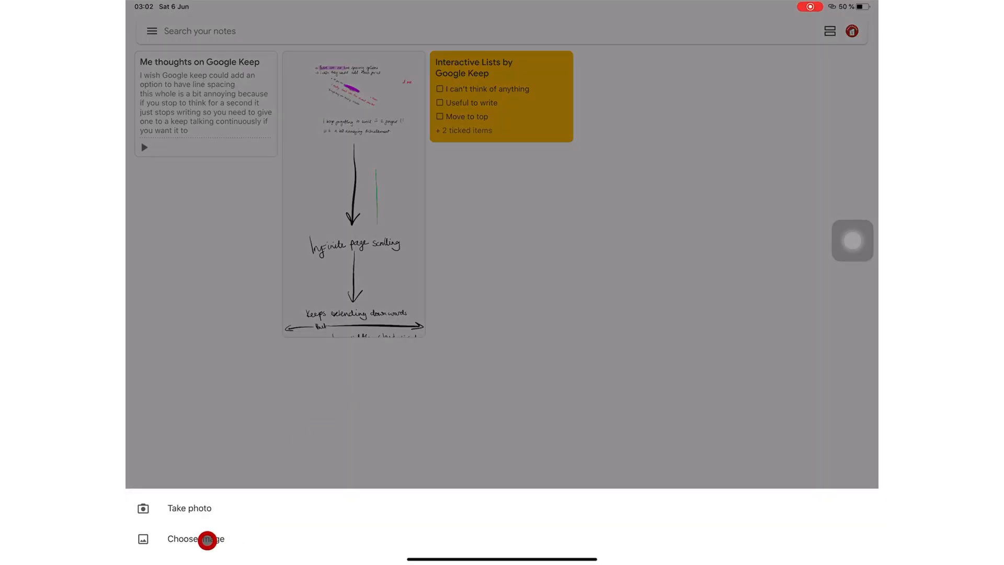
# Add a photographed page, annotate it in red, and grab its printed text
pyautogui.click(210, 539)
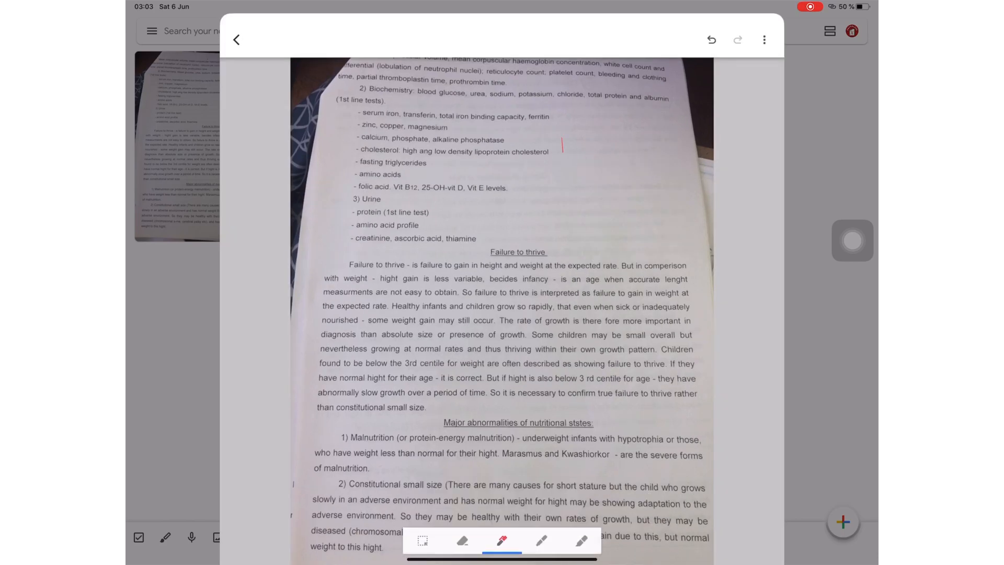
pyautogui.moveTo(564, 144); pyautogui.dragTo(599, 176)
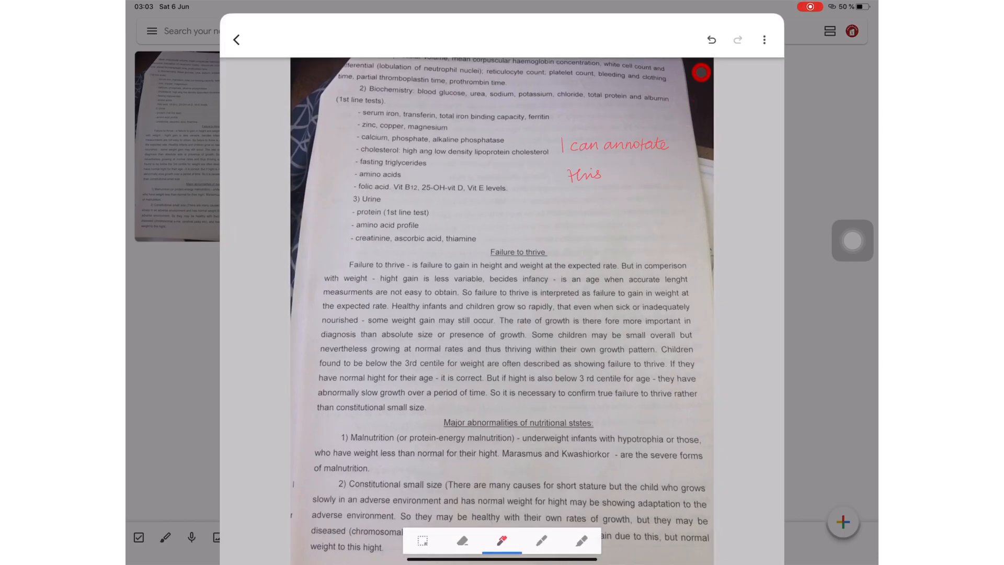
pyautogui.click(764, 39)
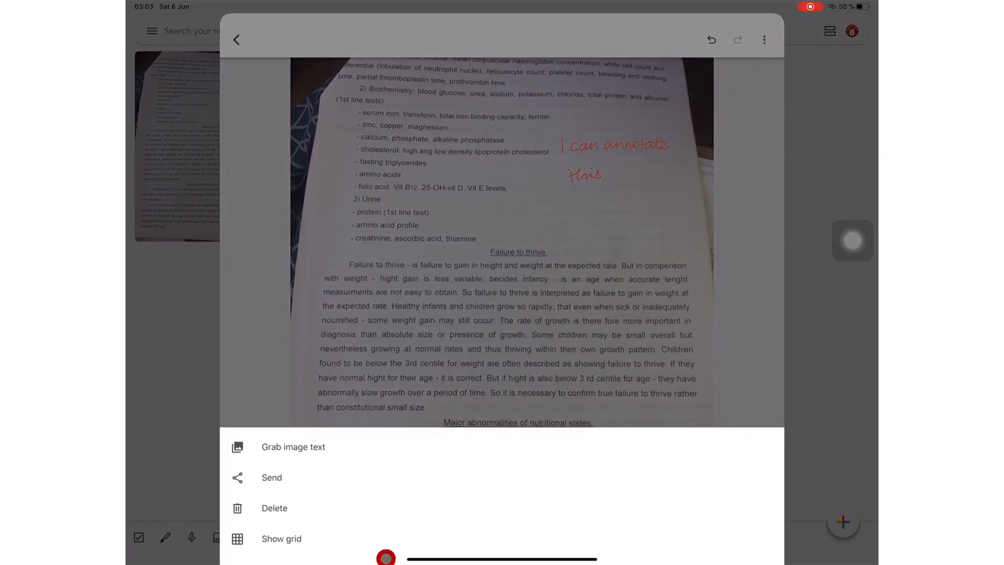
pyautogui.click(293, 446)
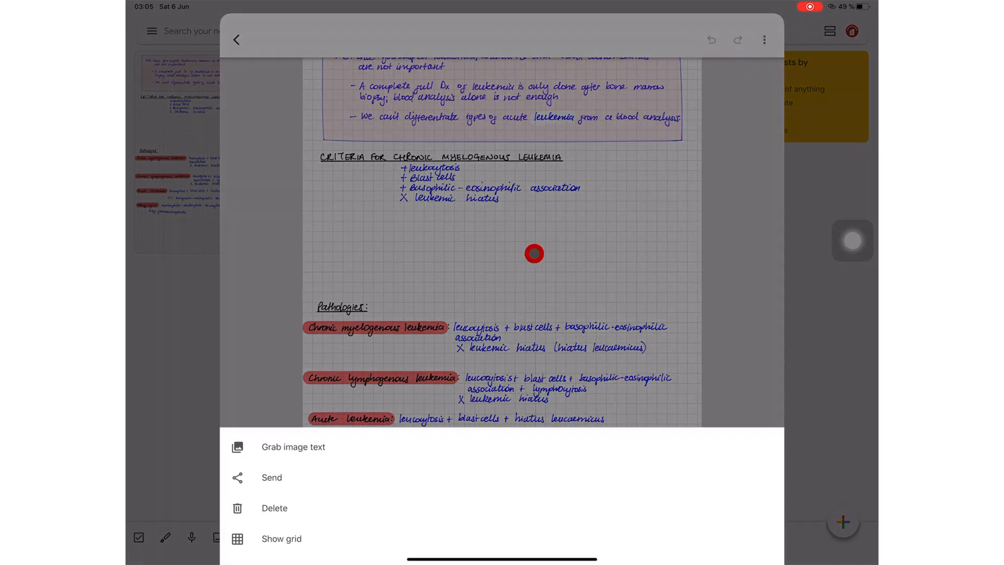
# Extract text from the leukemia notes image, title the note 'Add texts' and pin it
pyautogui.click(293, 447)
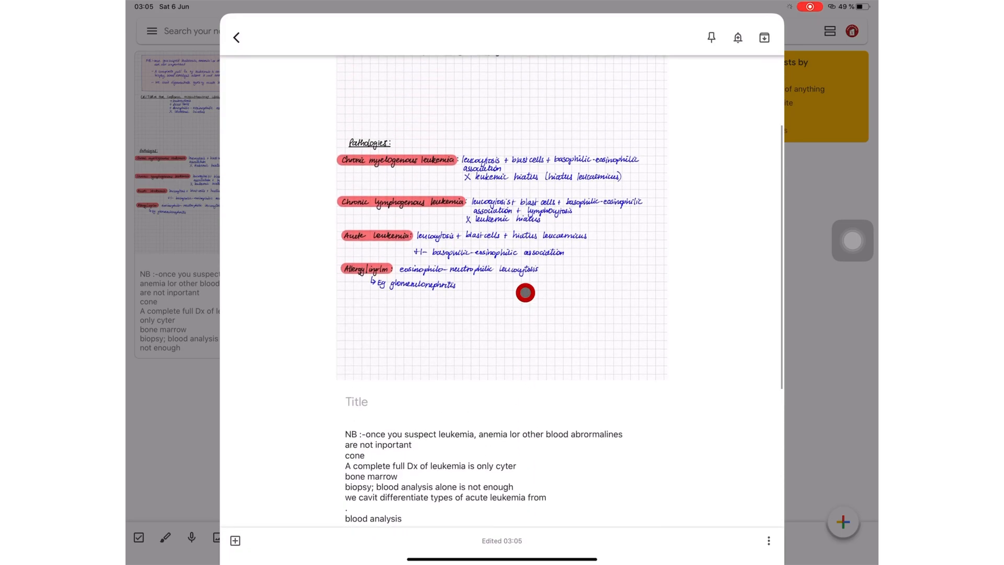
pyautogui.scroll(-3)
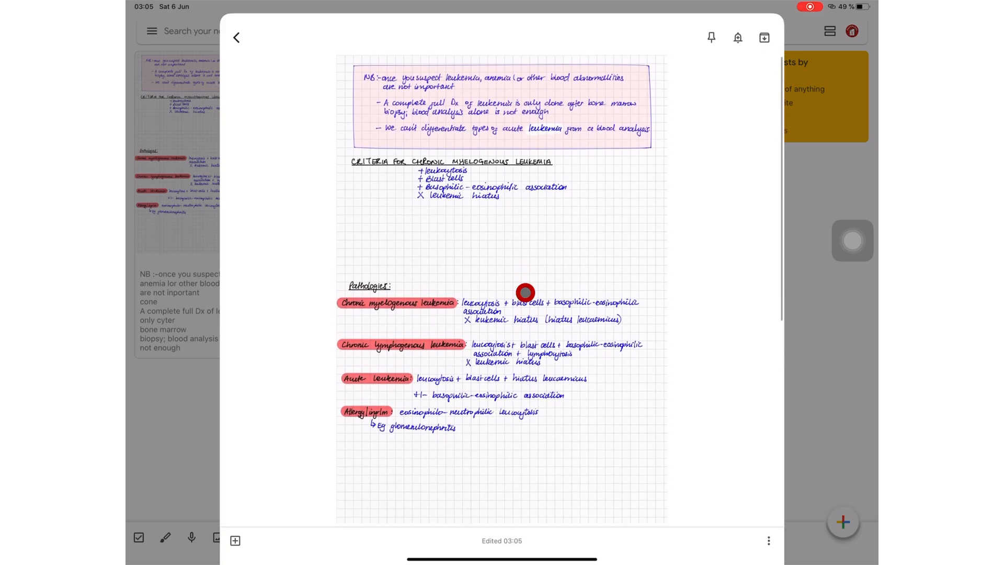
pyautogui.scroll(-3)
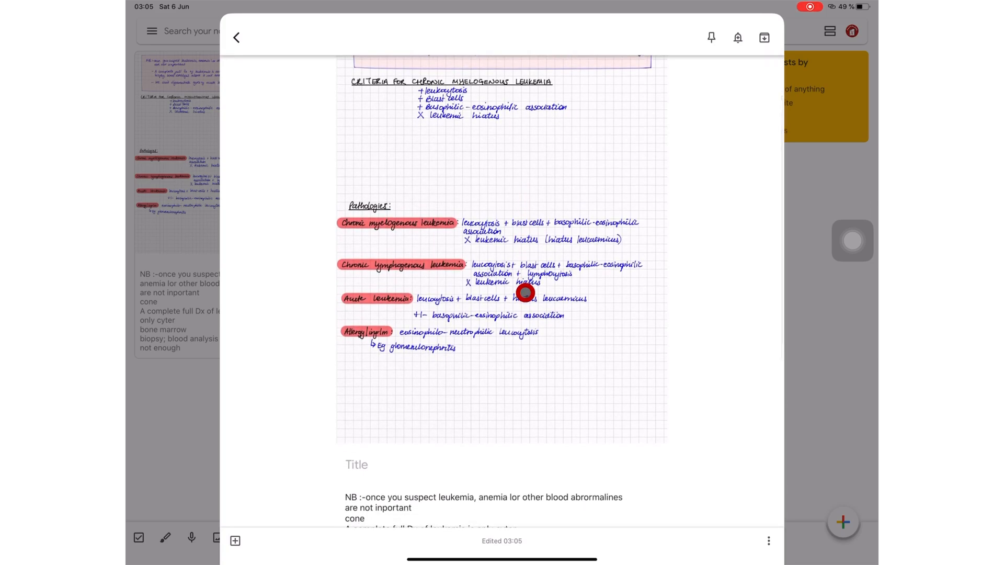
pyautogui.scroll(-3)
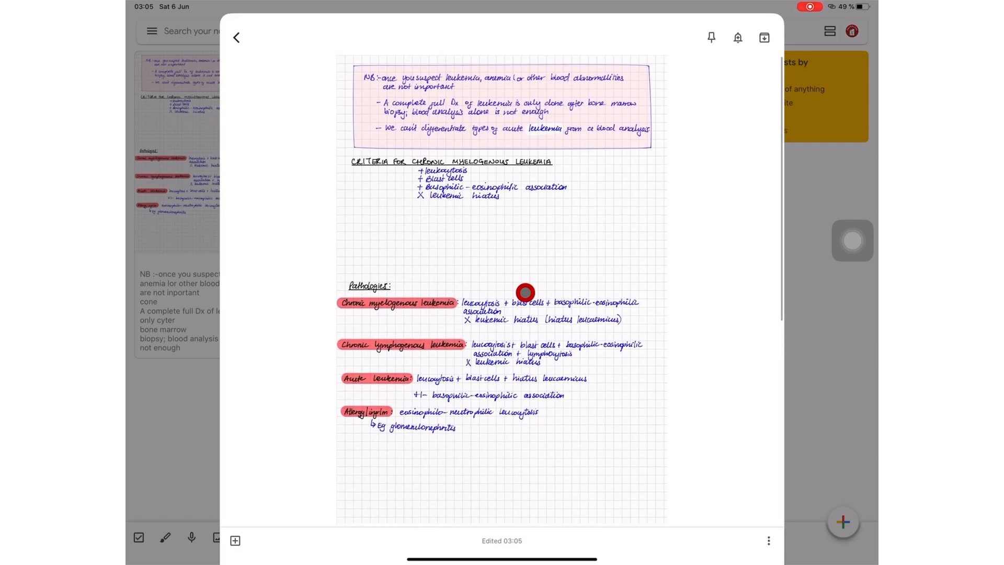
pyautogui.scroll(-3)
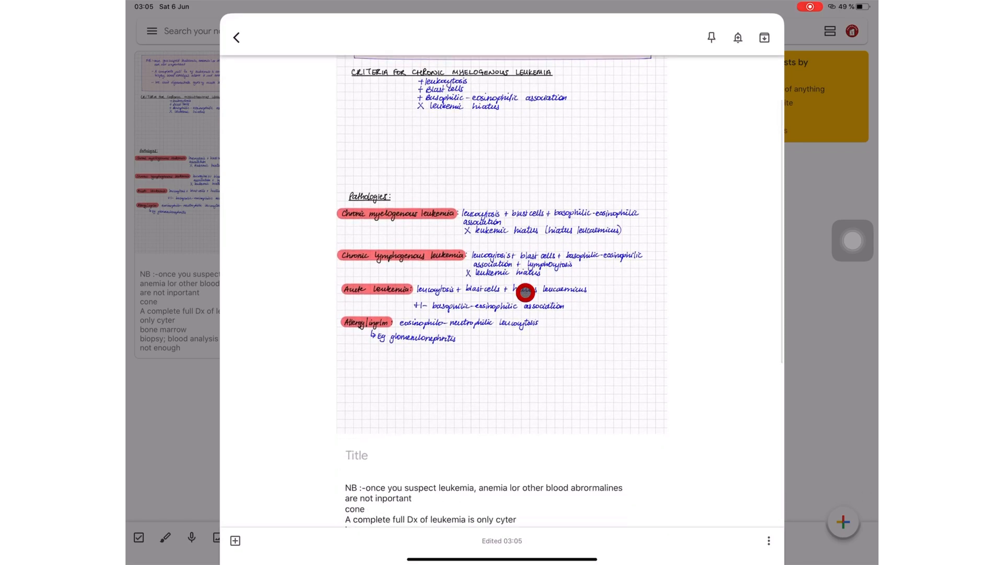
pyautogui.scroll(-3)
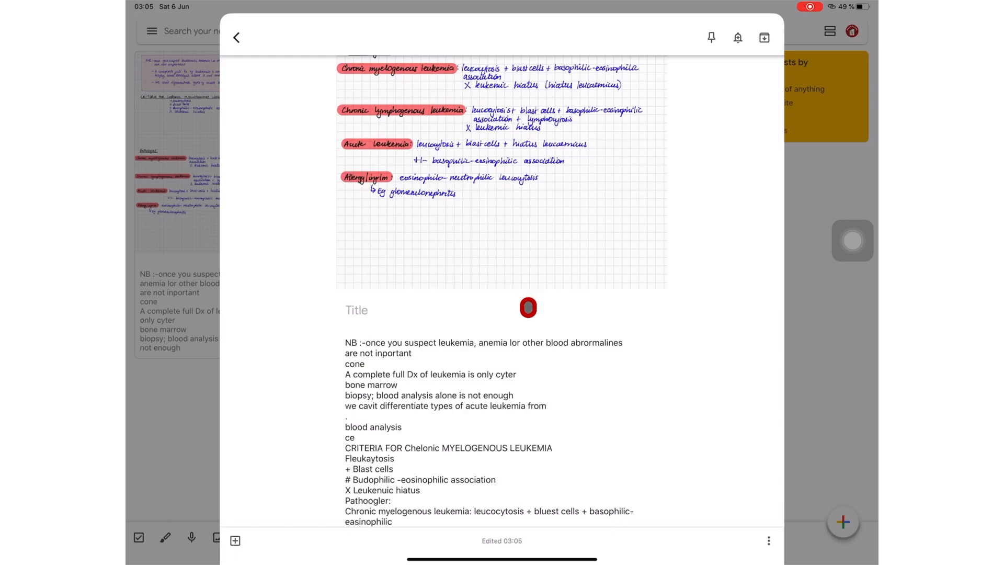
pyautogui.scroll(-3)
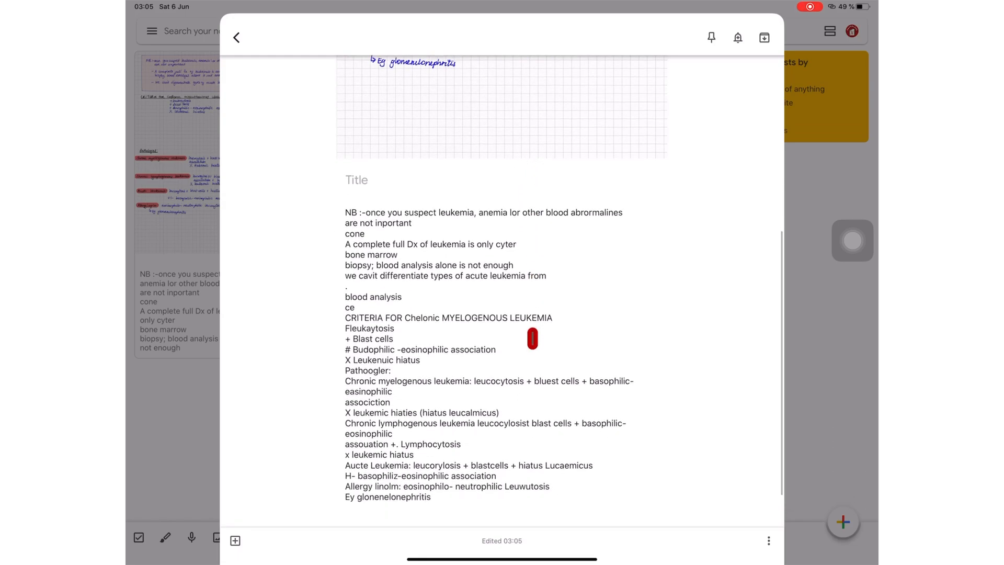
pyautogui.click(738, 37)
pyautogui.write('Add texts')
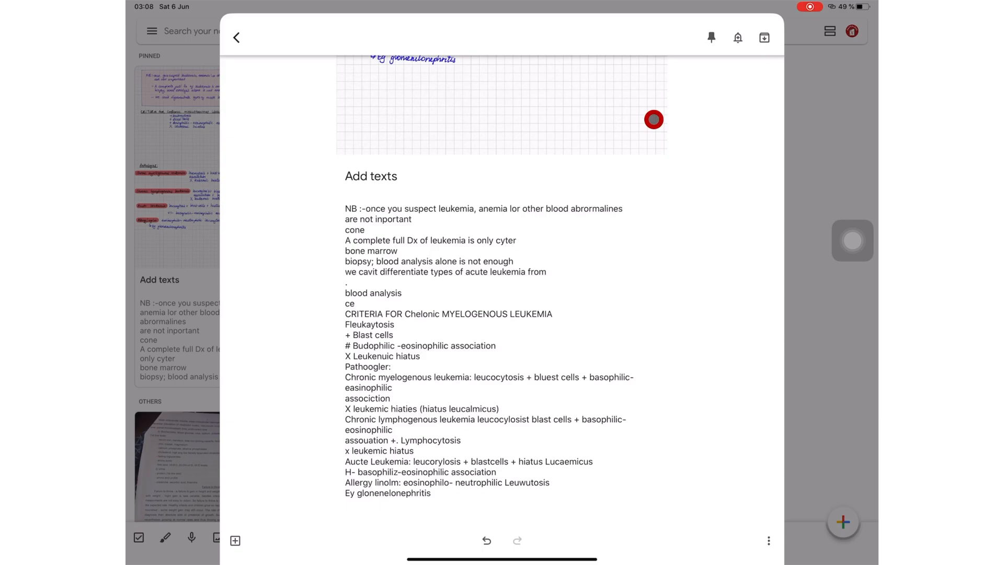
pyautogui.click(240, 36)
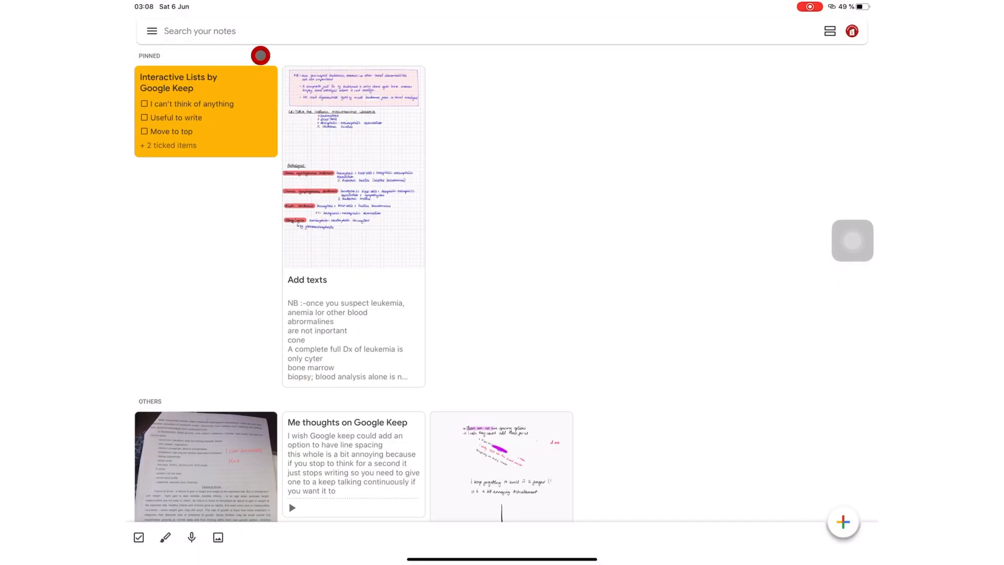
# Open the handwritten drawing note and colour it teal
pyautogui.click(354, 157)
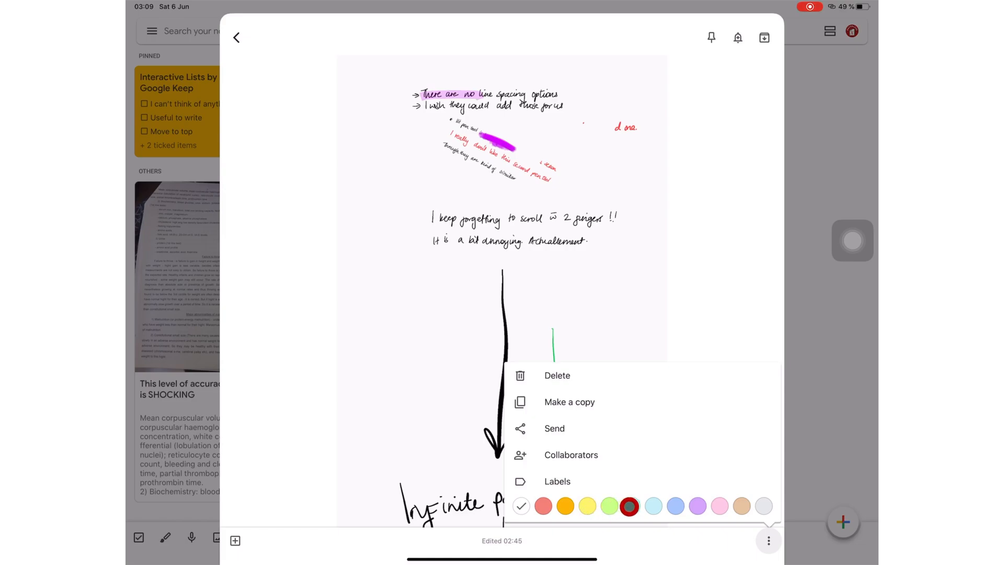
pyautogui.click(234, 541)
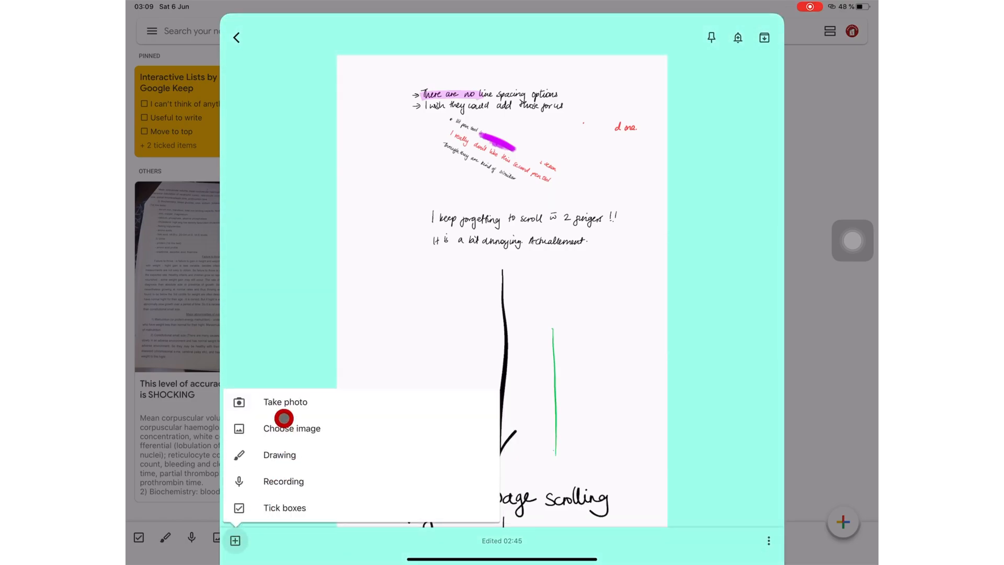
pyautogui.moveTo(302, 469)
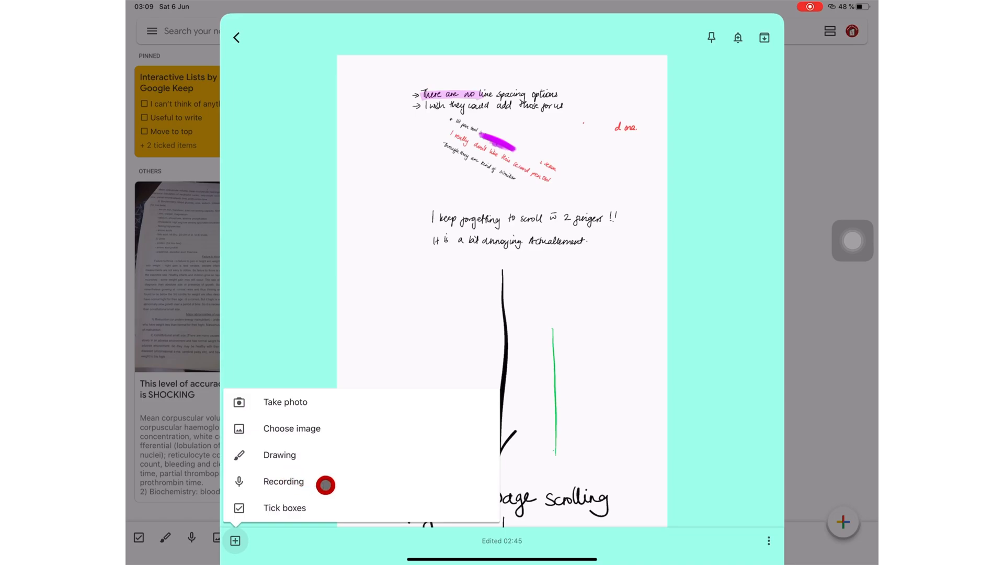
pyautogui.moveTo(323, 511)
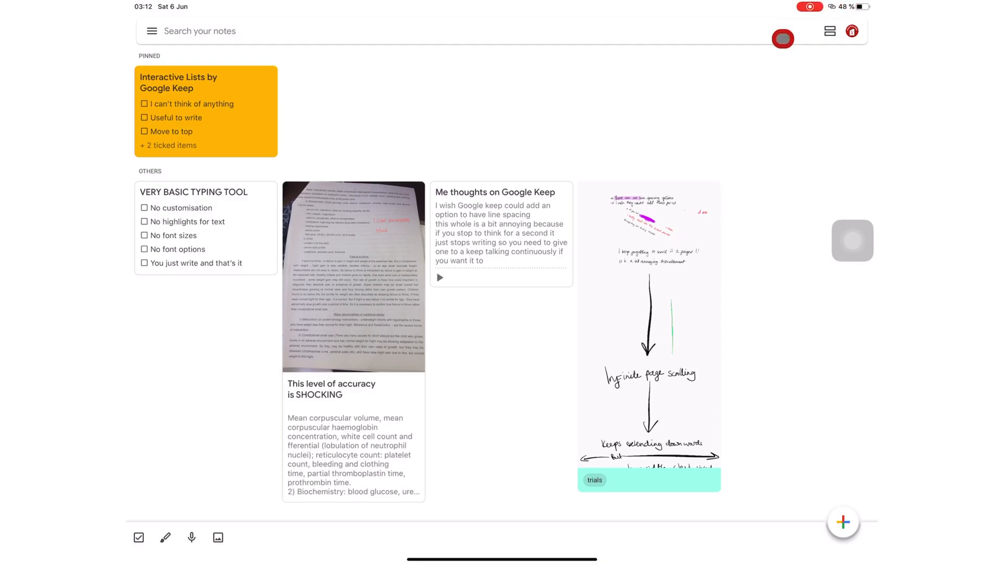
# Switch the board to a single-column list, scroll through, and open note search
pyautogui.click(827, 33)
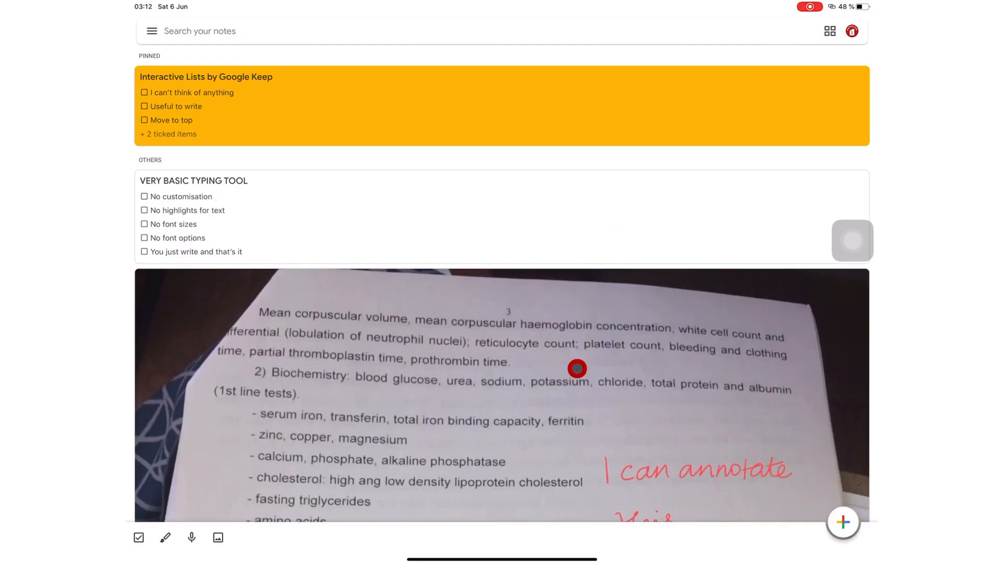
pyautogui.scroll(-3)
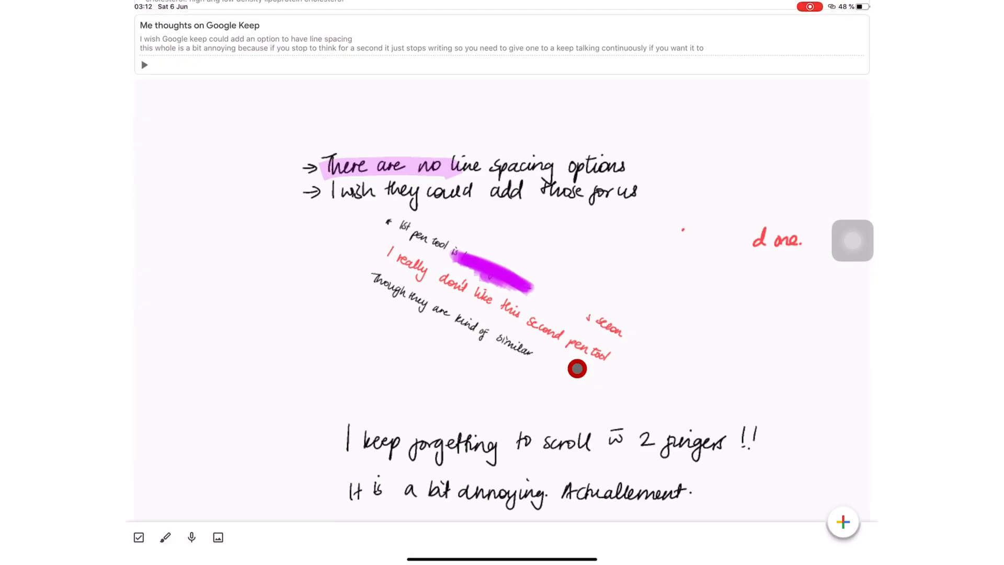
pyautogui.scroll(-3)
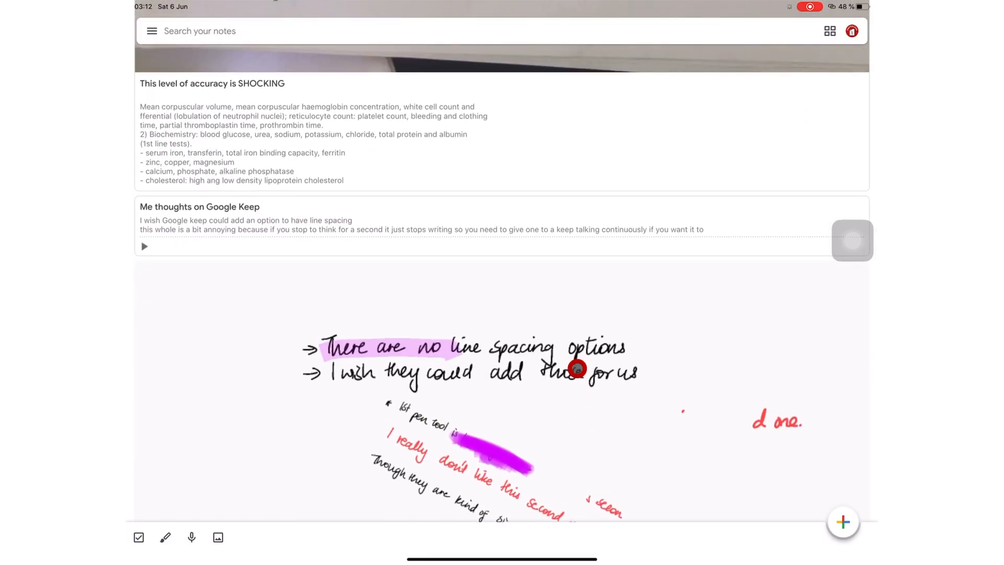
pyautogui.click(830, 31)
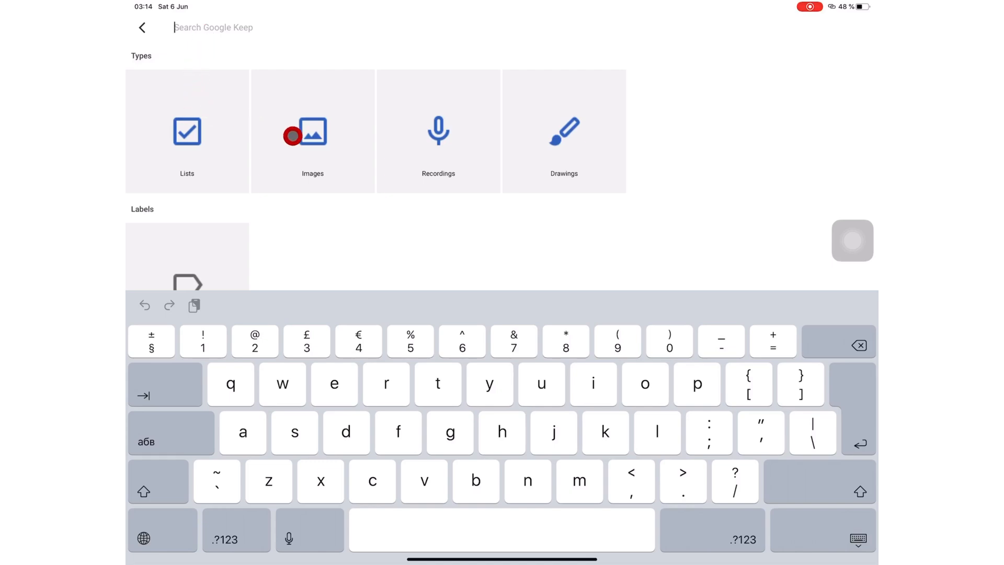
pyautogui.moveTo(519, 153)
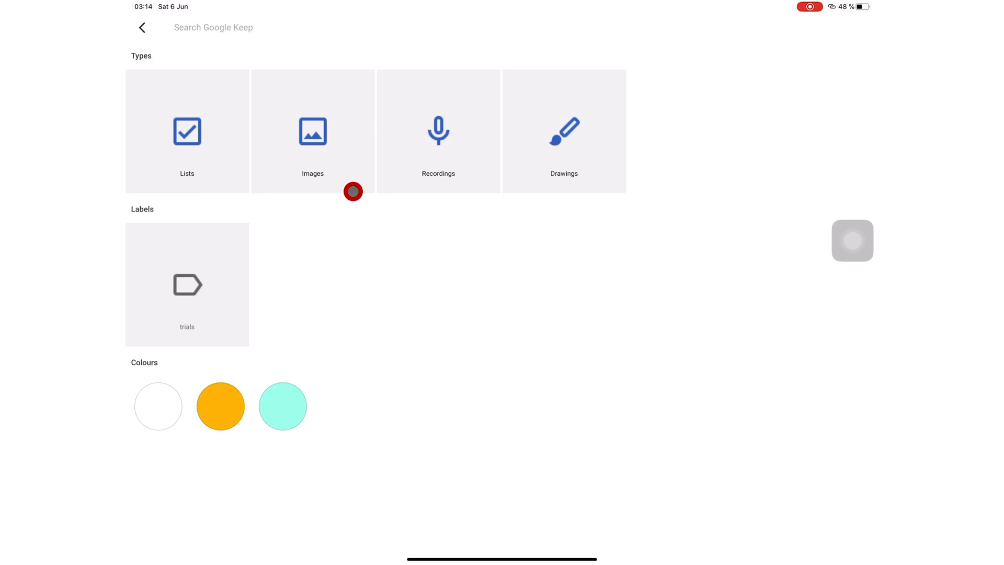
# Search the notes for 'kee' and open the matching drawing note
pyautogui.write('kee')
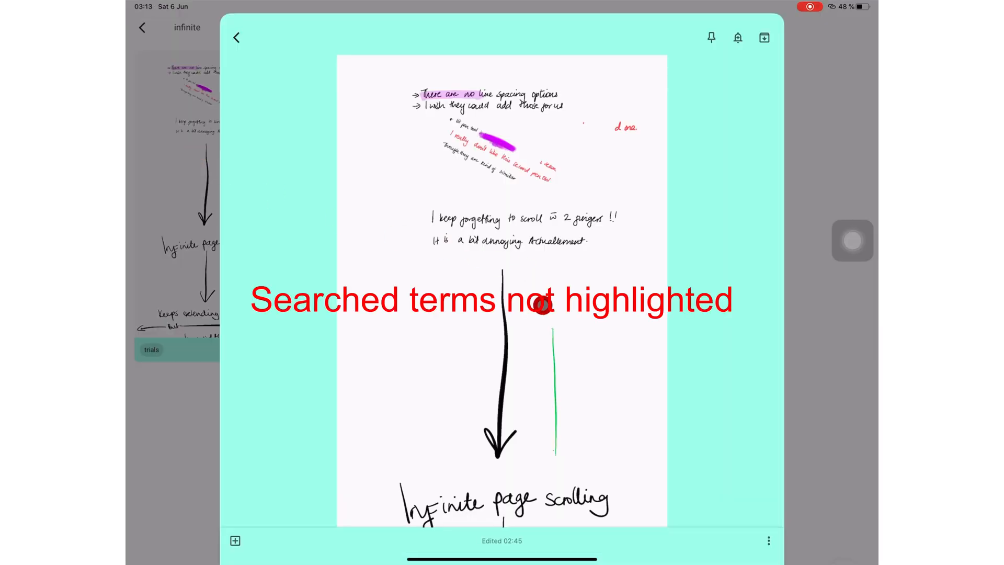
pyautogui.scroll(-3)
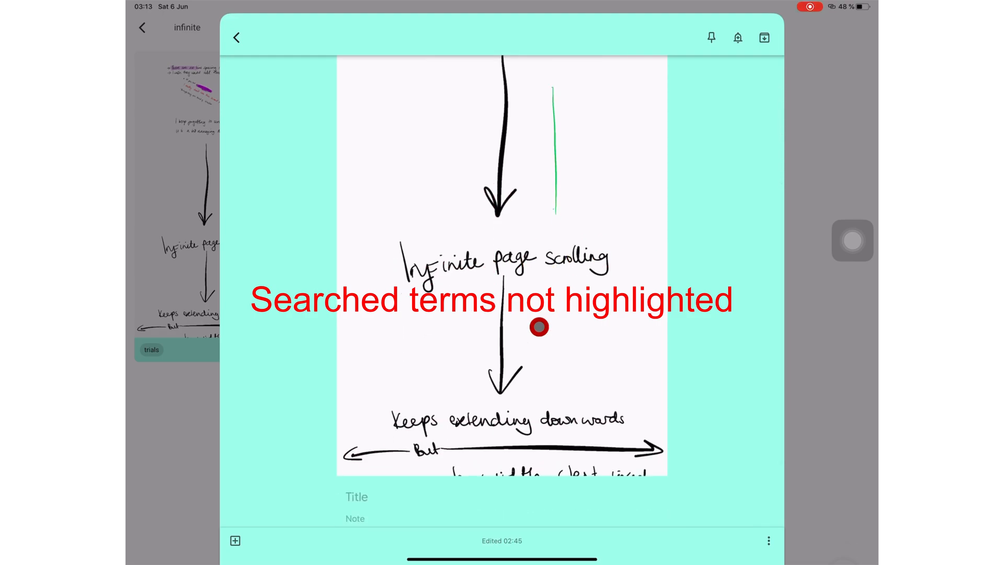
pyautogui.click(239, 36)
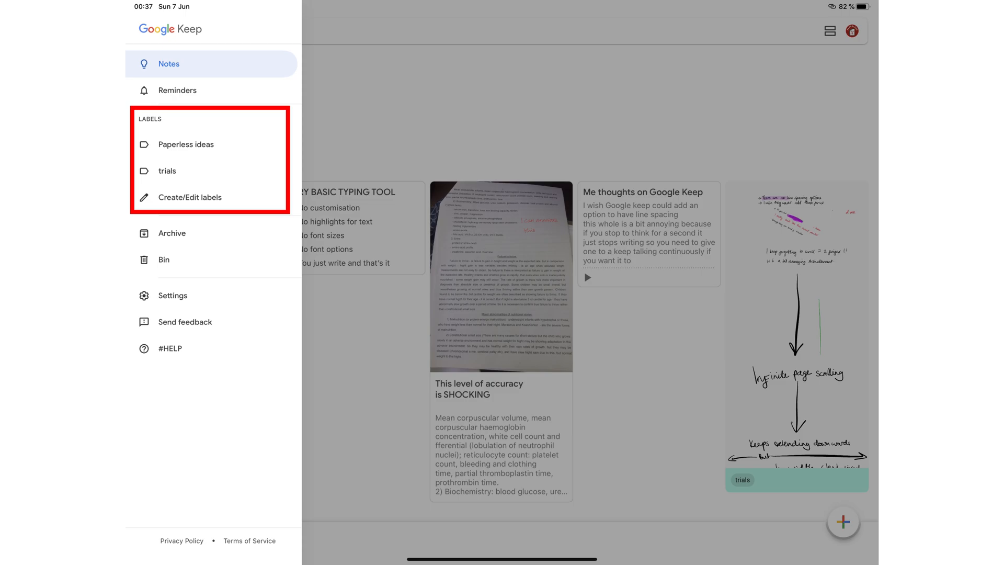
# Add a 'Paperless ideas' label and delete the Demos label
pyautogui.click(189, 197)
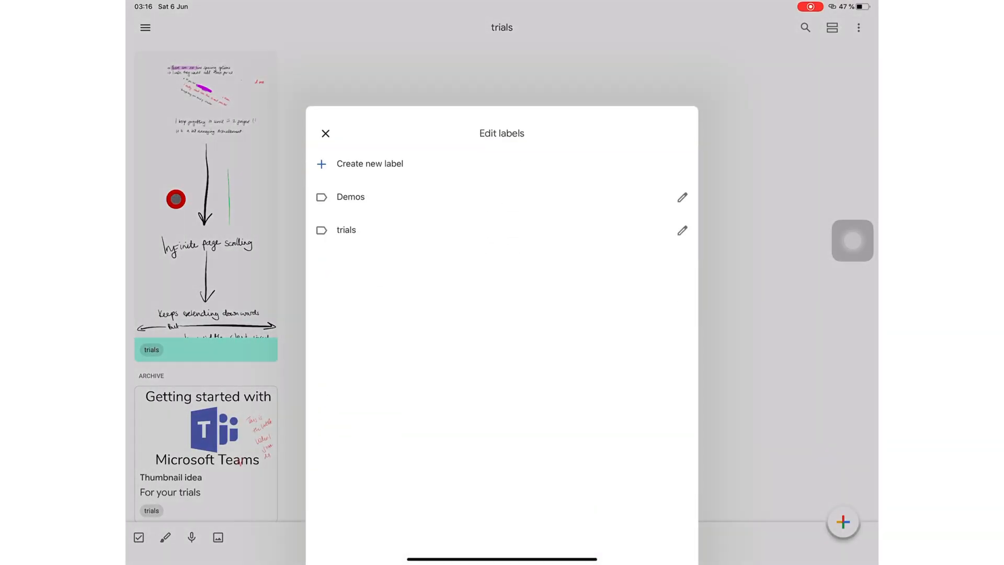
pyautogui.write('Paperless ideas')
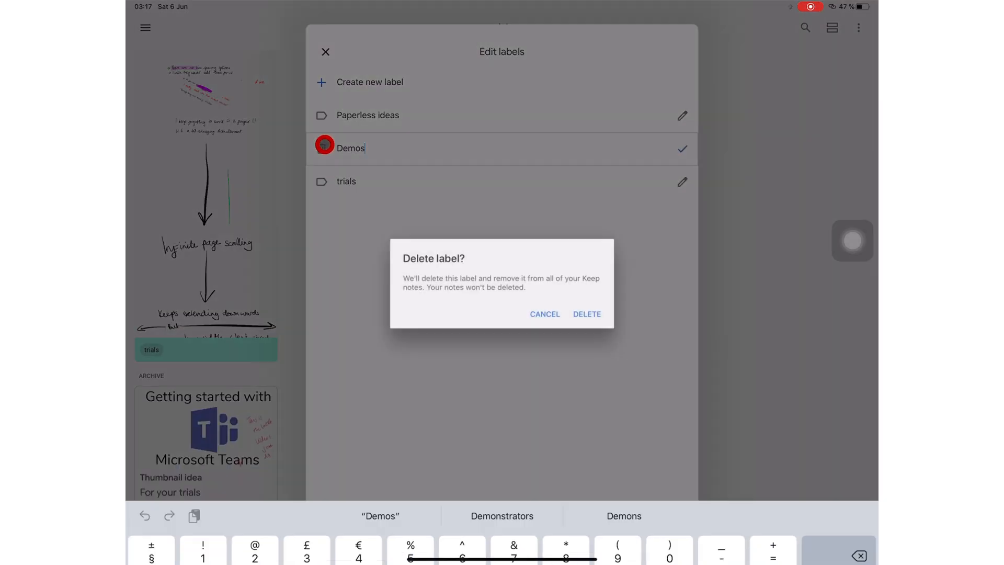
pyautogui.click(587, 314)
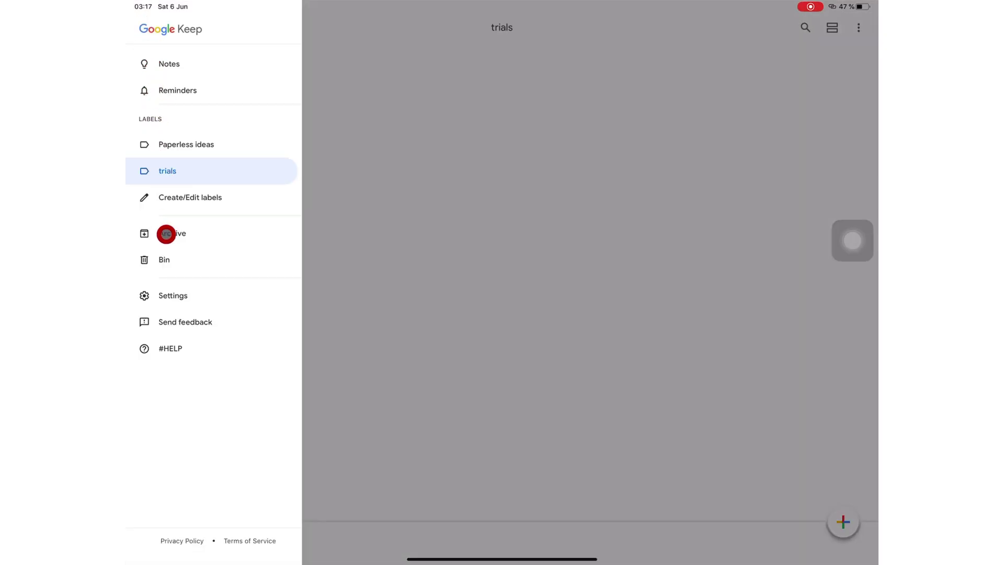
# Visit the Archive, return to the Notes board, and open Keep settings
pyautogui.click(165, 233)
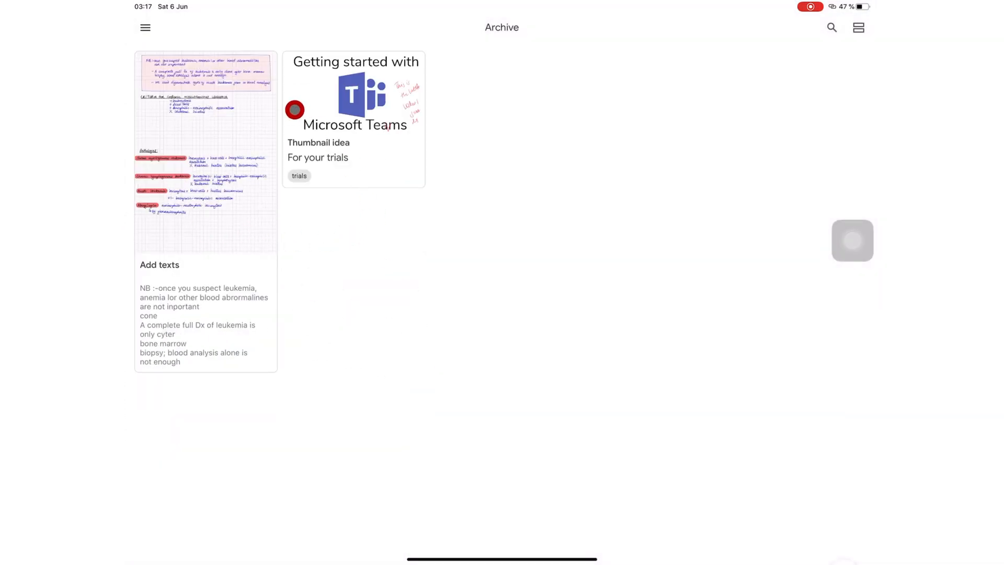
pyautogui.click(144, 27)
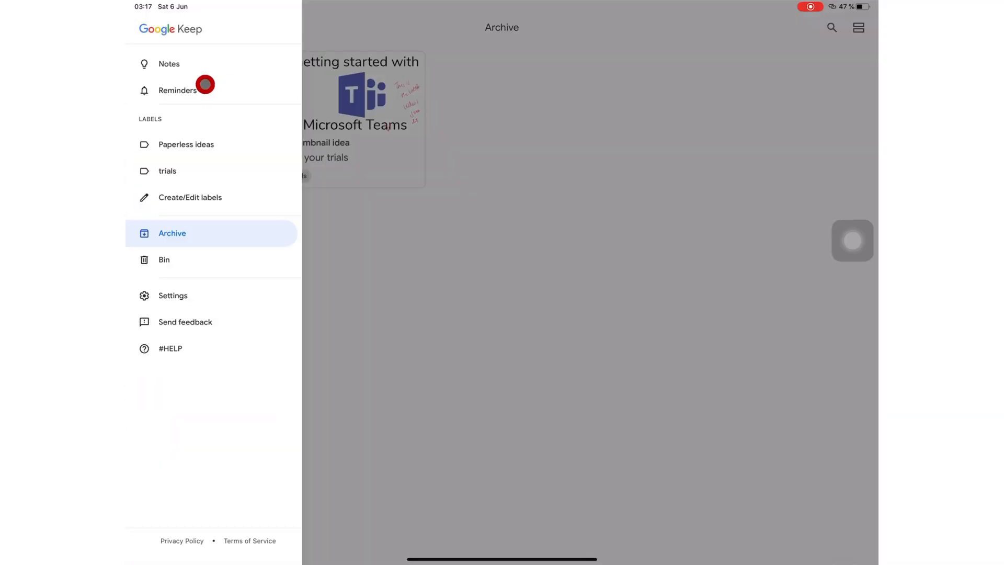
pyautogui.click(169, 64)
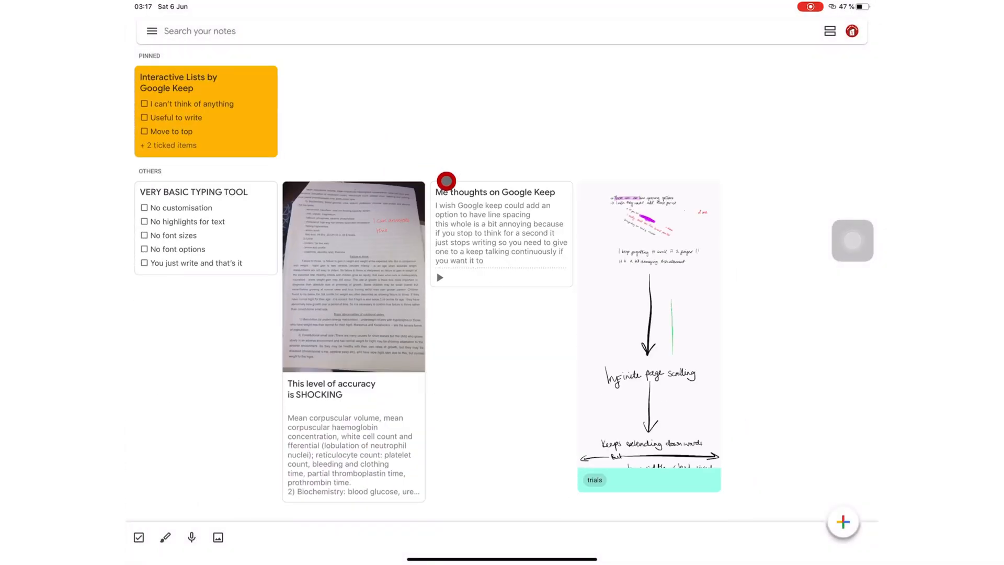
pyautogui.click(152, 30)
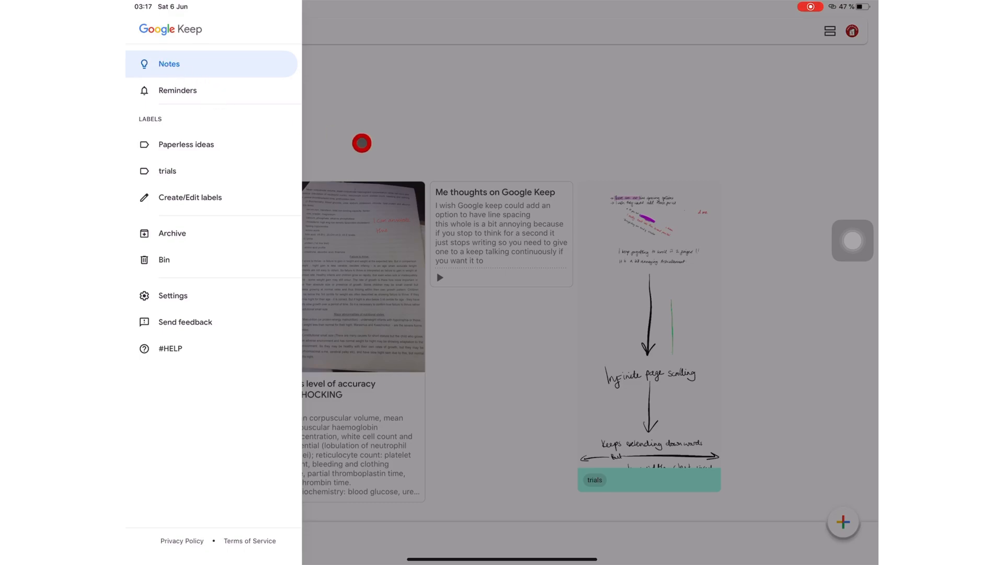
pyautogui.click(164, 259)
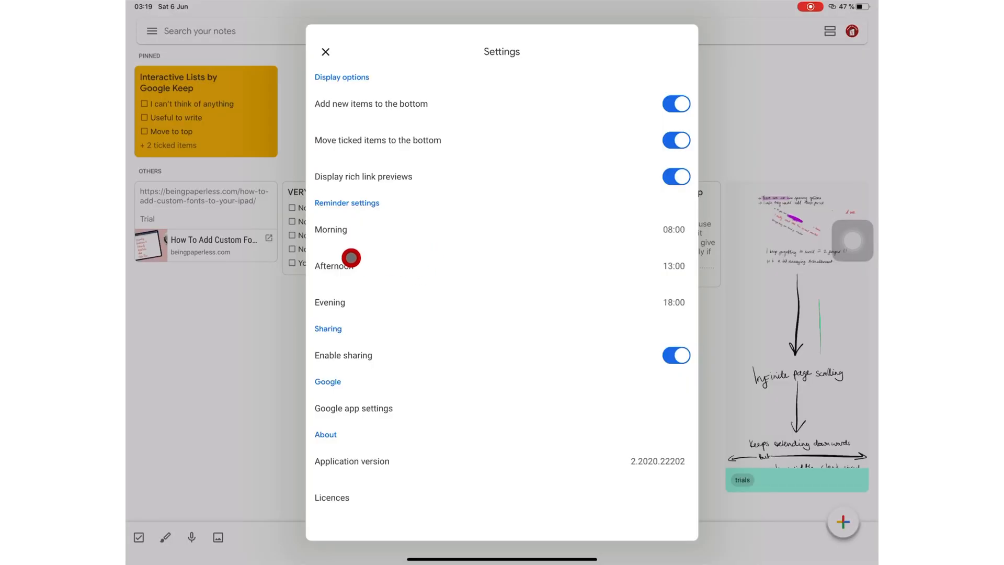
pyautogui.moveTo(334, 312)
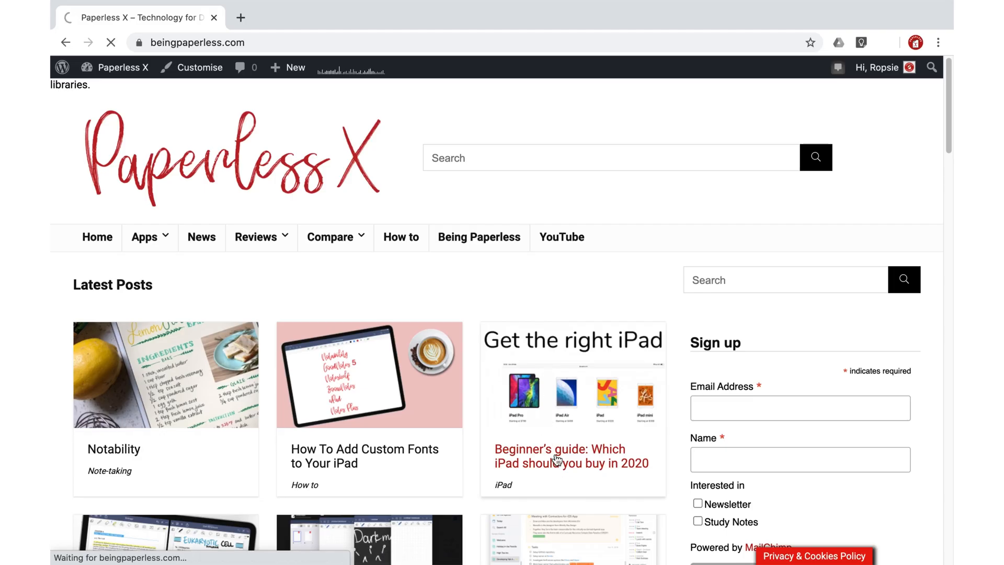
# Open the iPad buying guide article and scroll down through it
pyautogui.click(555, 463)
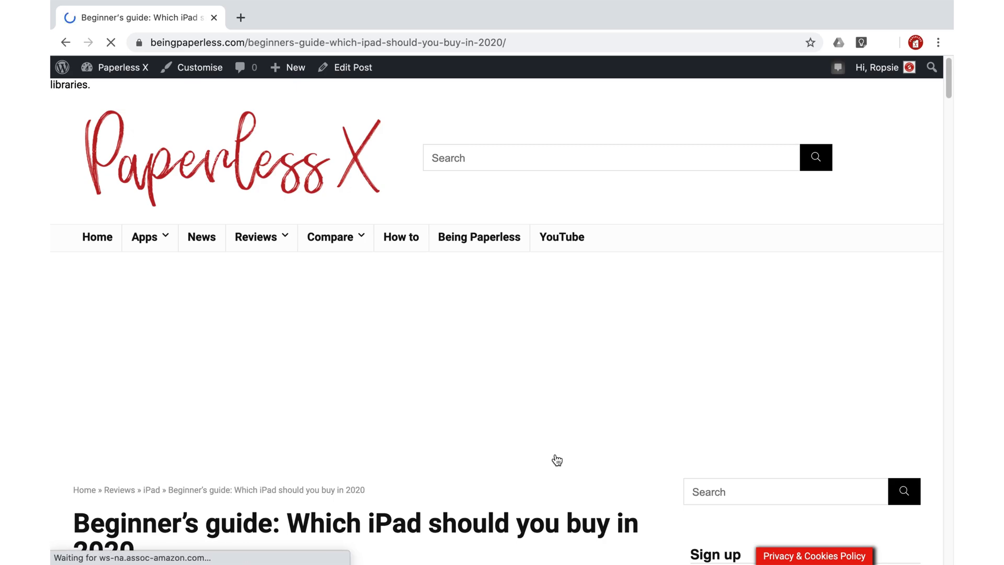
pyautogui.scroll(-3)
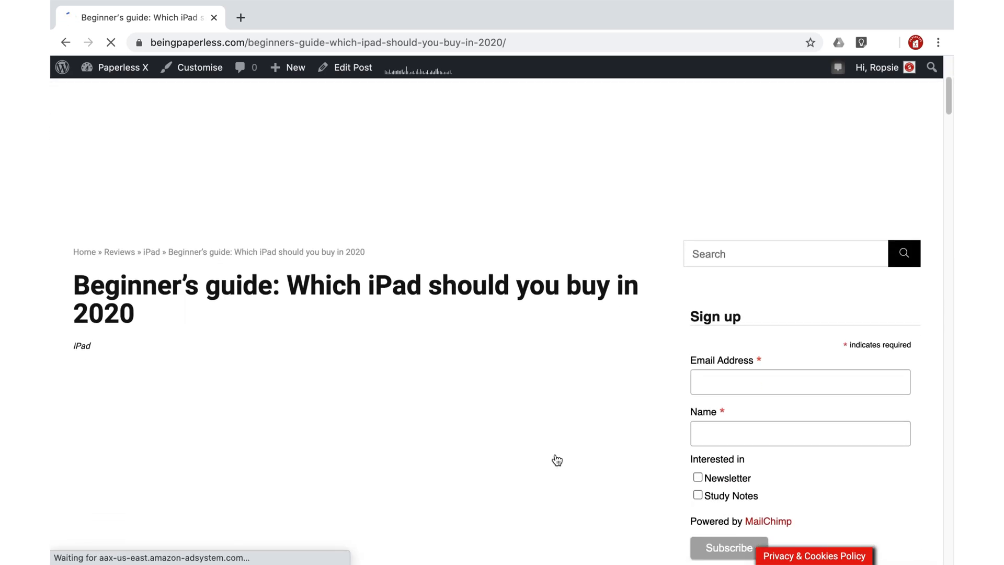
pyautogui.scroll(-3)
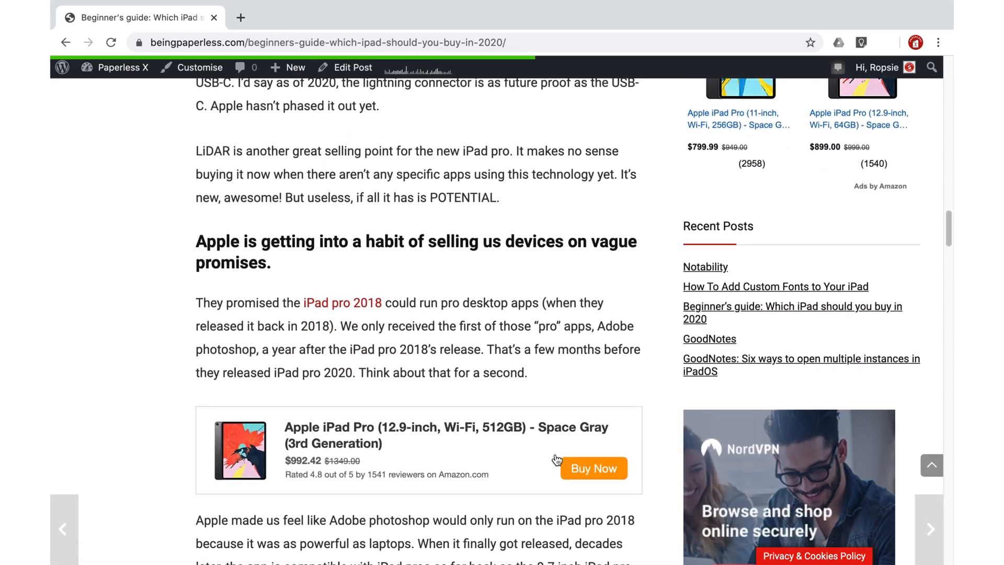
pyautogui.scroll(-3)
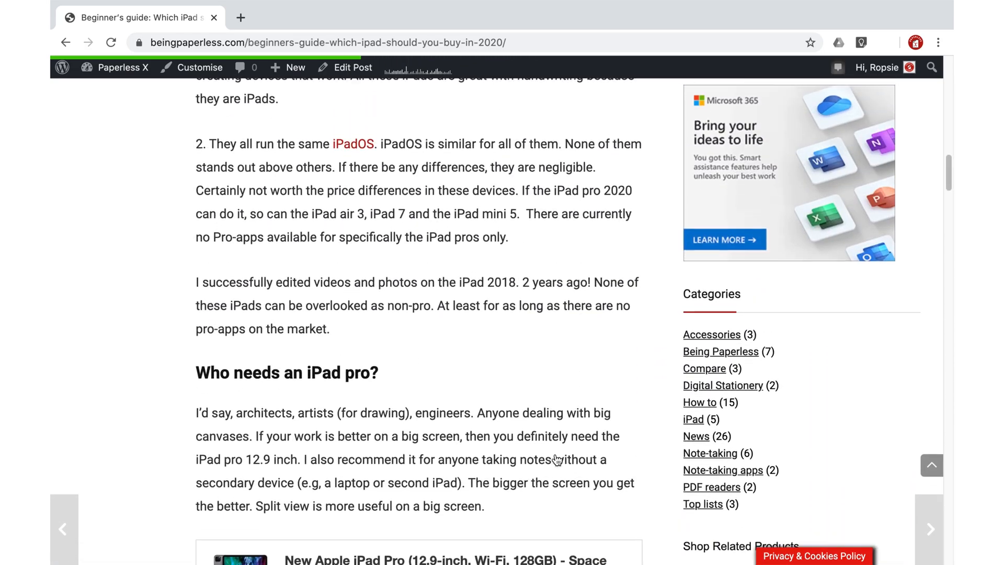
# Save the page to Keep titled 'Our website' with a description, labelled Paperless ideas
pyautogui.click(861, 43)
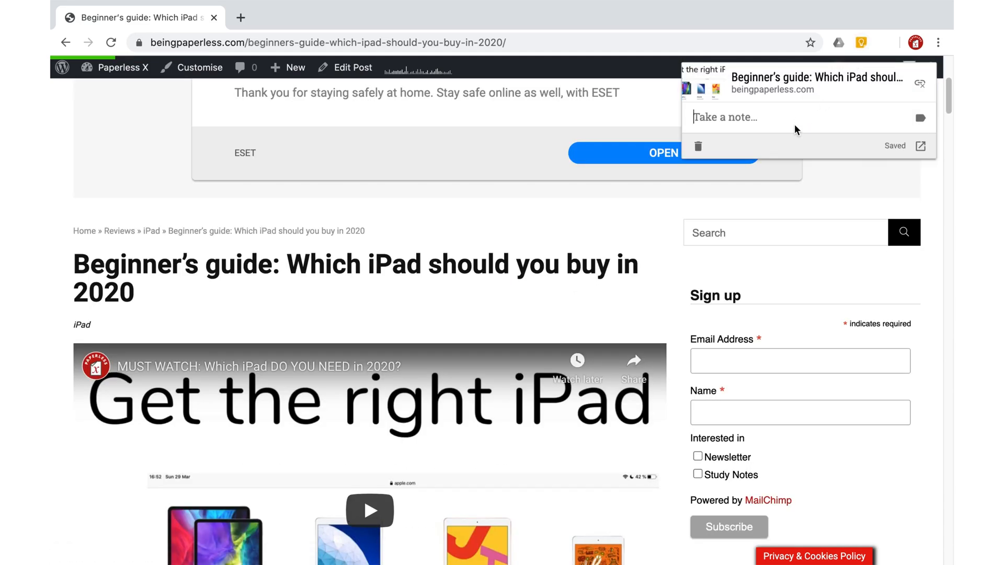
pyautogui.write('Our website')
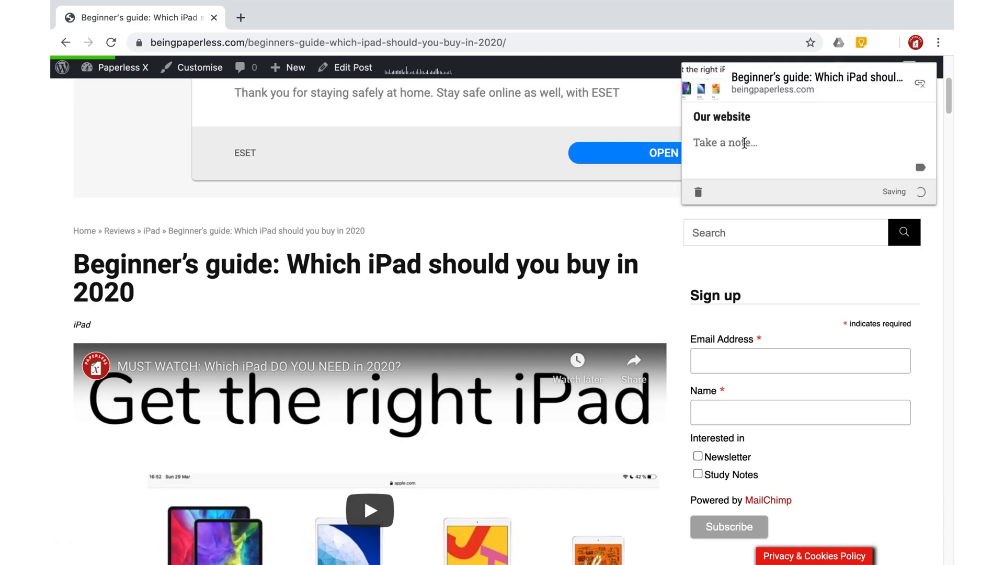
pyautogui.write('Make sure you check out our website for reviews and news on the best')
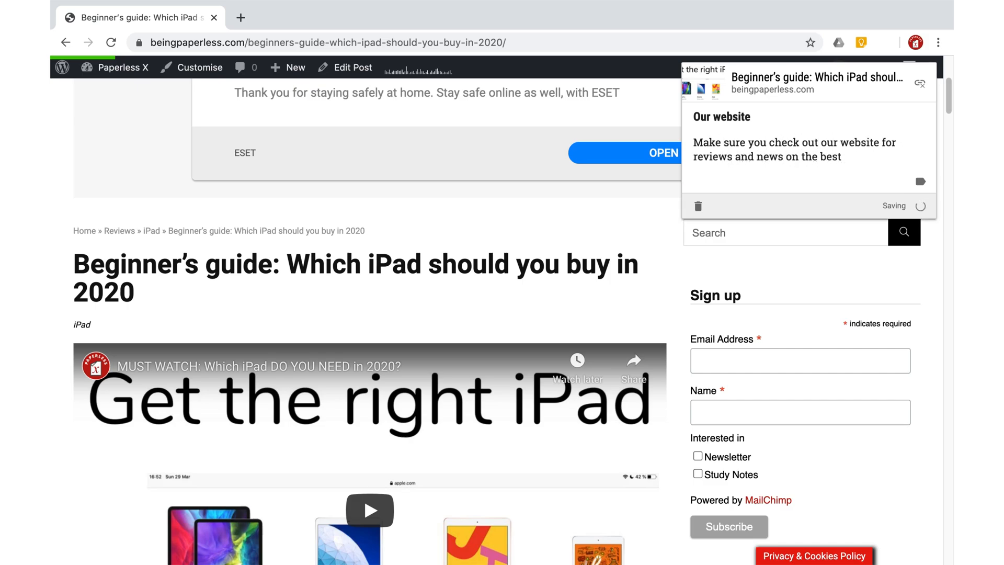
pyautogui.write('productivity apps you need as a paperless being.')
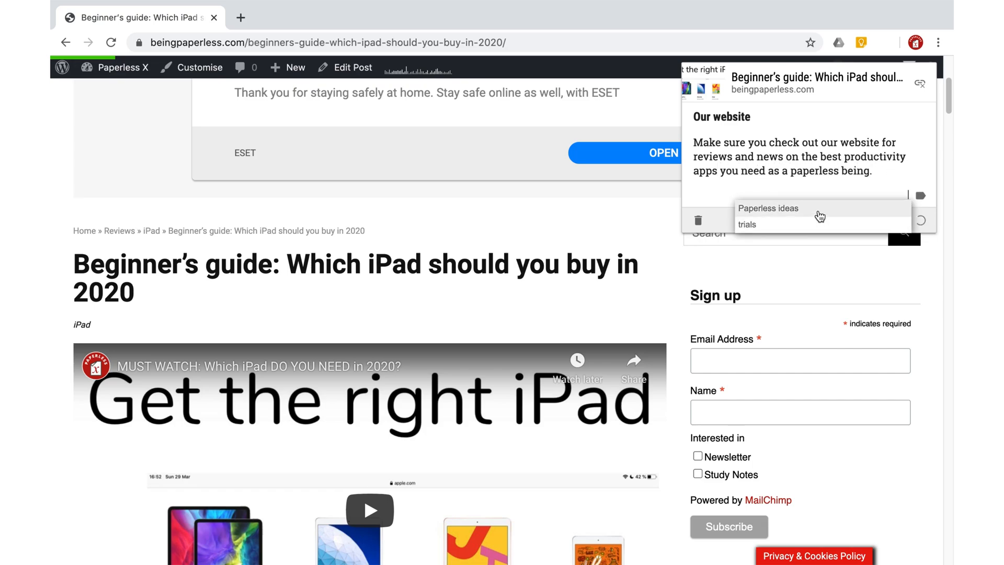
pyautogui.click(769, 208)
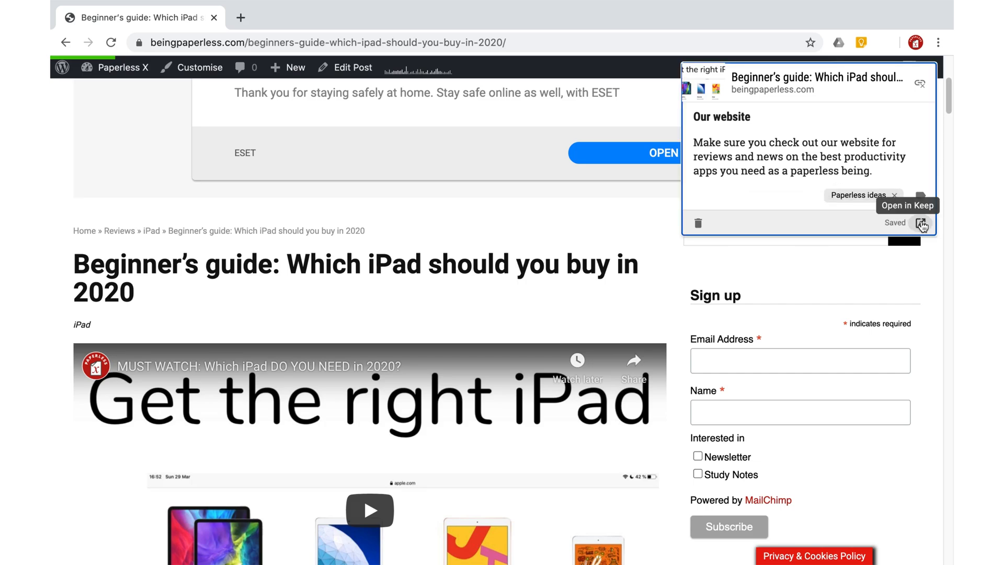
# Open the saved 'Our website' note in Google Keep and start editing it
pyautogui.click(921, 223)
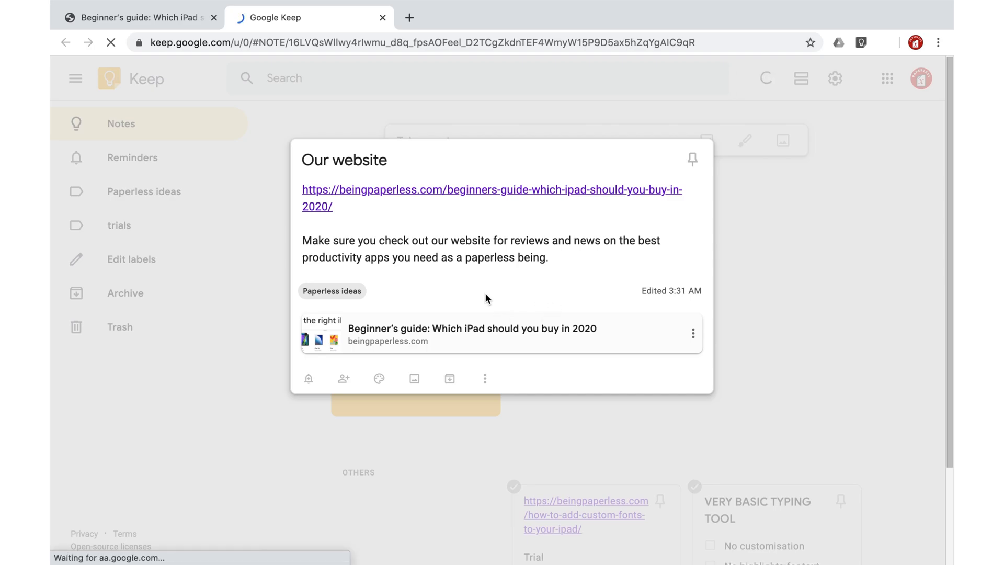
pyautogui.click(565, 258)
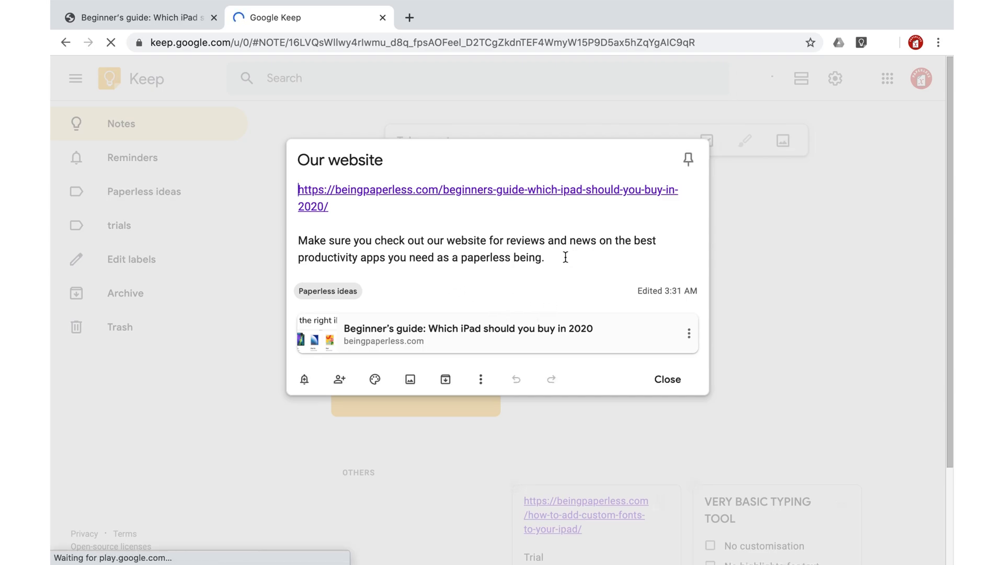